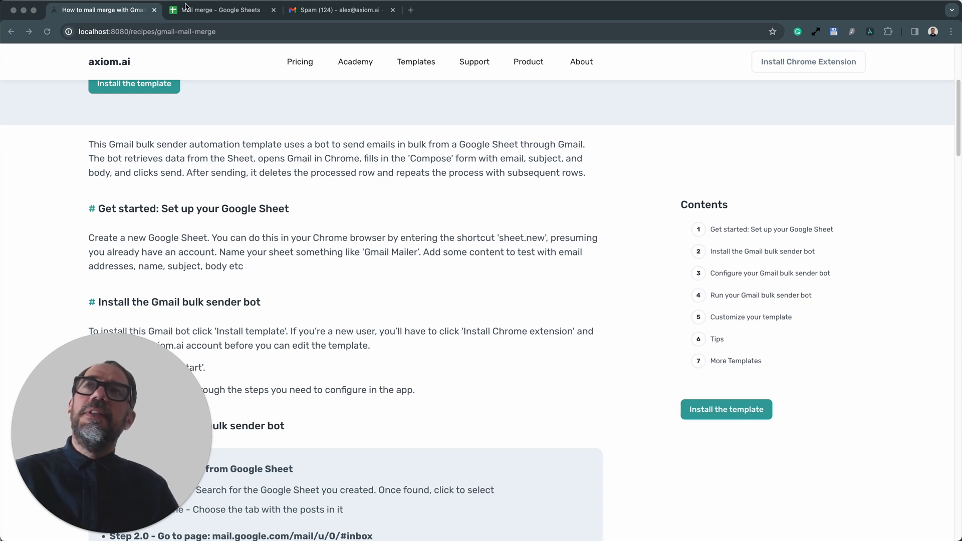
Preview the Mail merge spreadsheet, then start a new email in Gmail for reference
{"action": "left_click", "coordinate": [220, 10]}
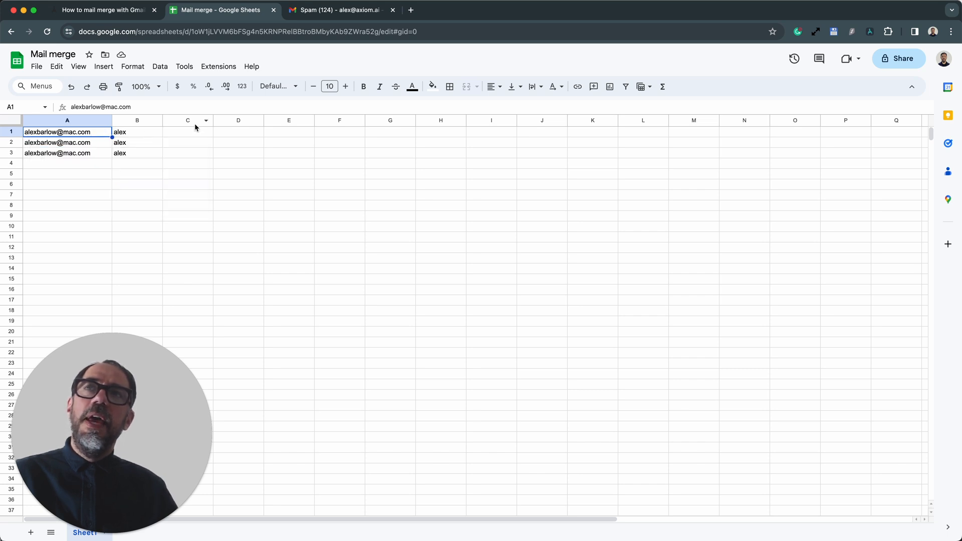
{"action": "left_click", "coordinate": [187, 131]}
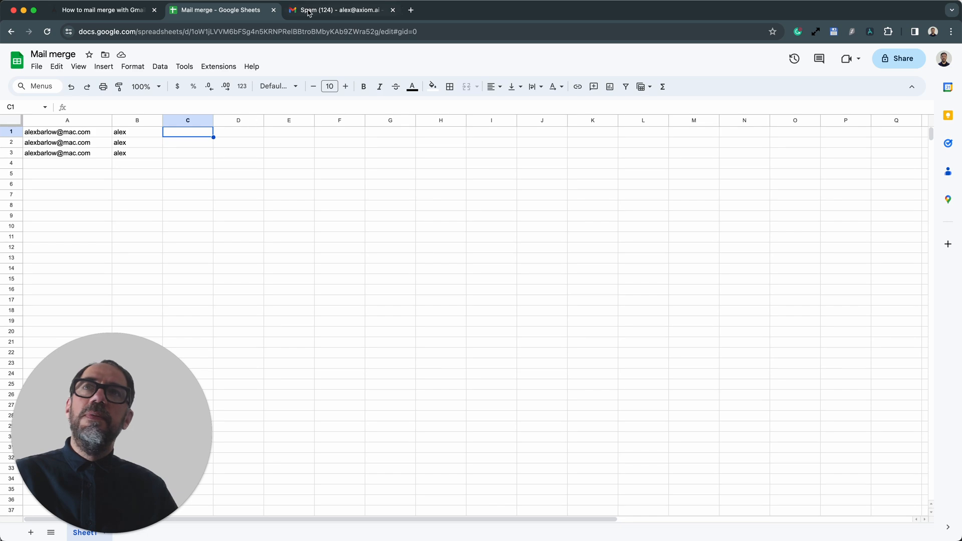
{"action": "left_click", "coordinate": [338, 10]}
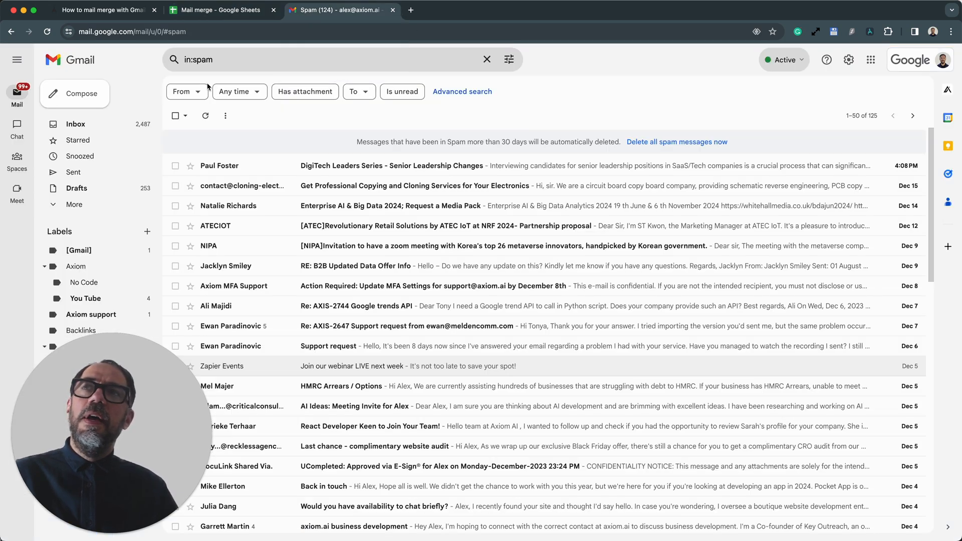
{"action": "mouse_move", "coordinate": [90, 102]}
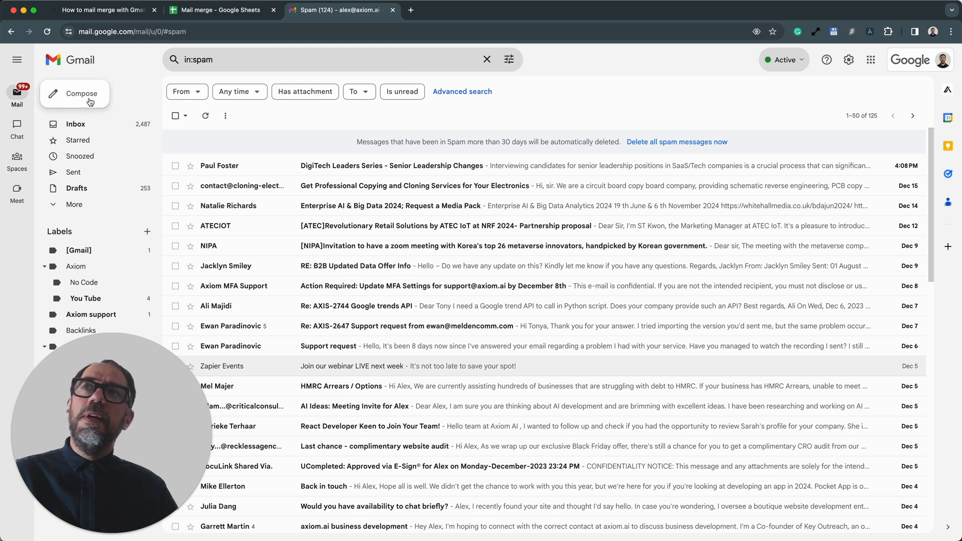
{"action": "left_click", "coordinate": [81, 93]}
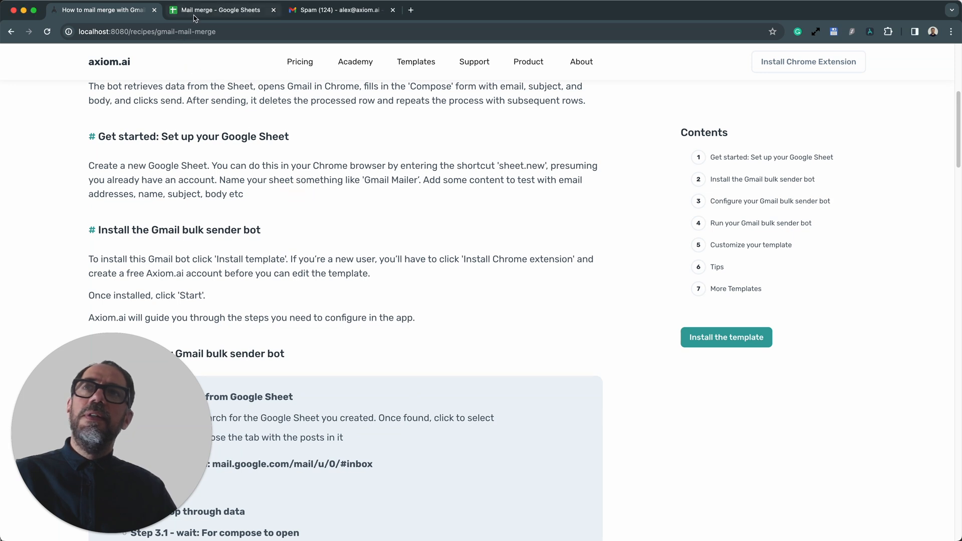
Review the Mail merge sheet's email and name cells, including the first name alex
{"action": "left_click", "coordinate": [219, 10]}
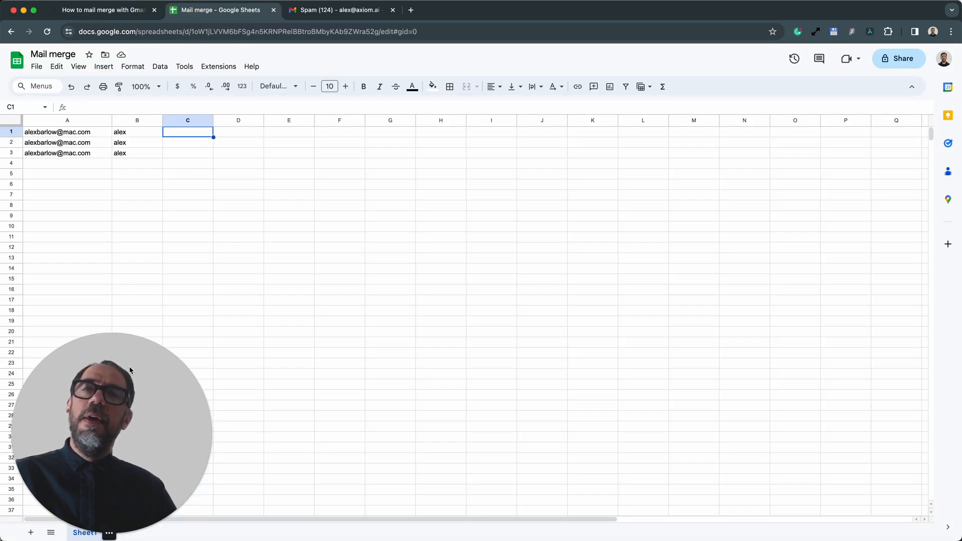
{"action": "left_click", "coordinate": [67, 132]}
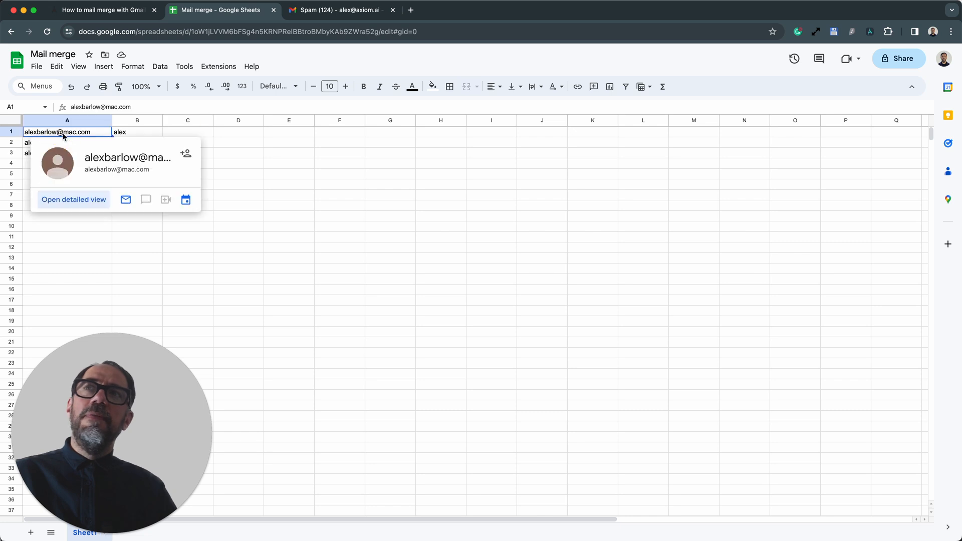
{"action": "left_click", "coordinate": [138, 131]}
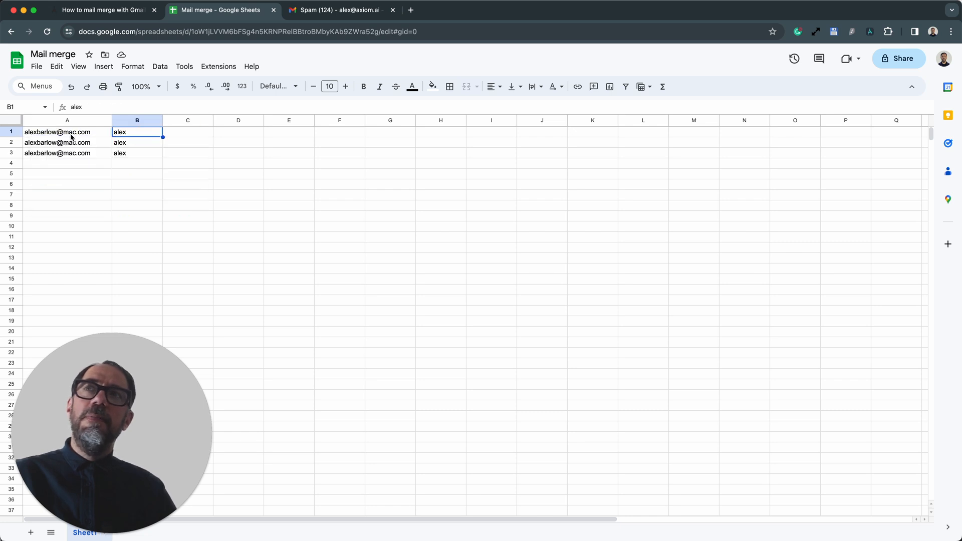
{"action": "left_click", "coordinate": [67, 133]}
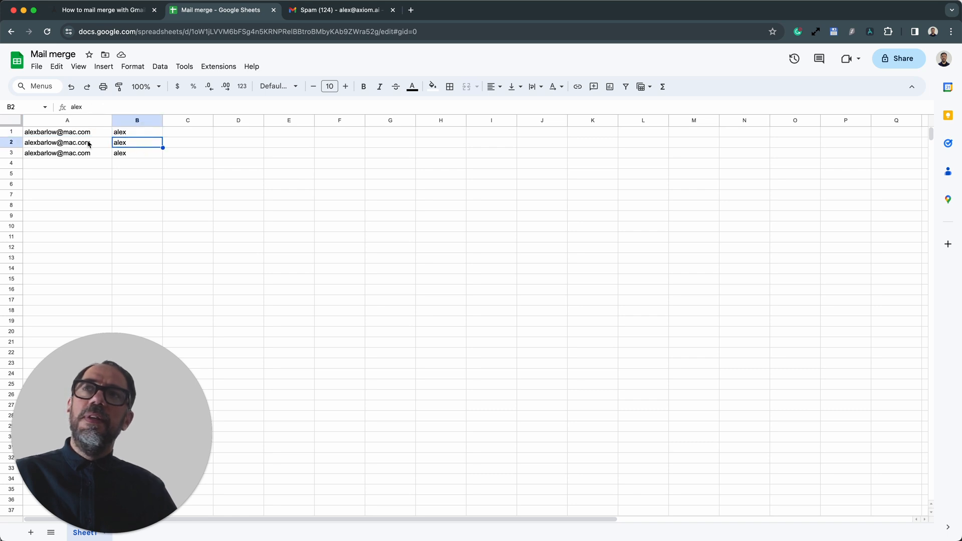
{"action": "left_click", "coordinate": [67, 133]}
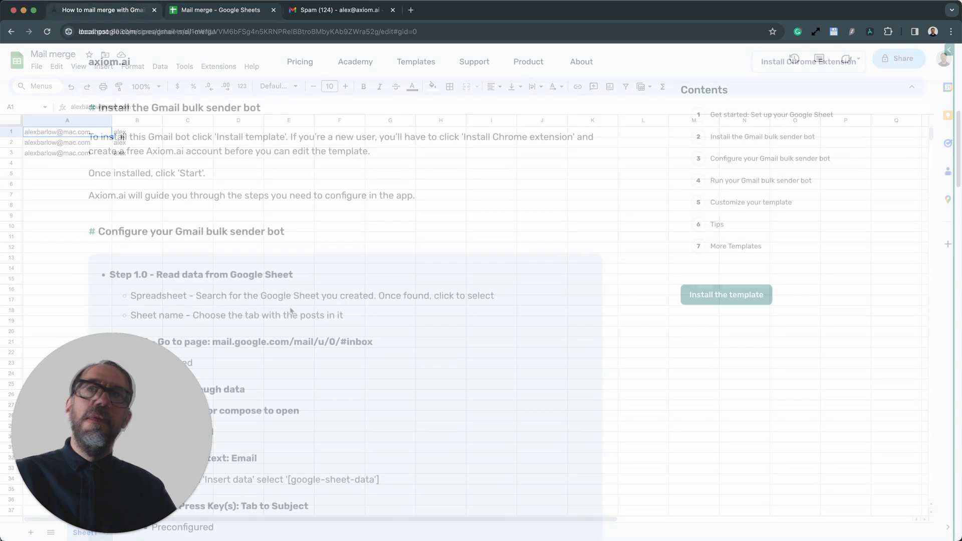
Return to the axiom.ai recipe page and move down to the bot configuration steps
{"action": "left_click", "coordinate": [102, 10]}
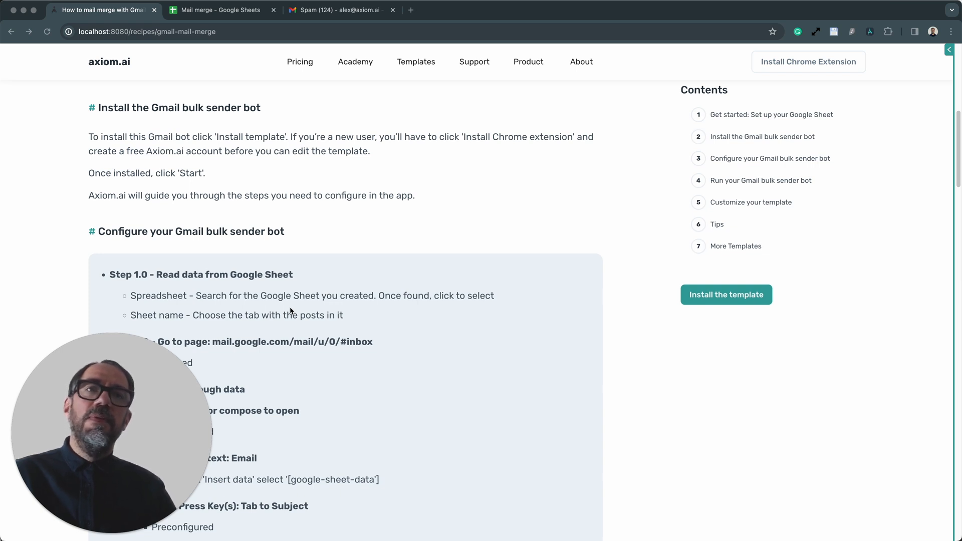
{"action": "mouse_move", "coordinate": [690, 319]}
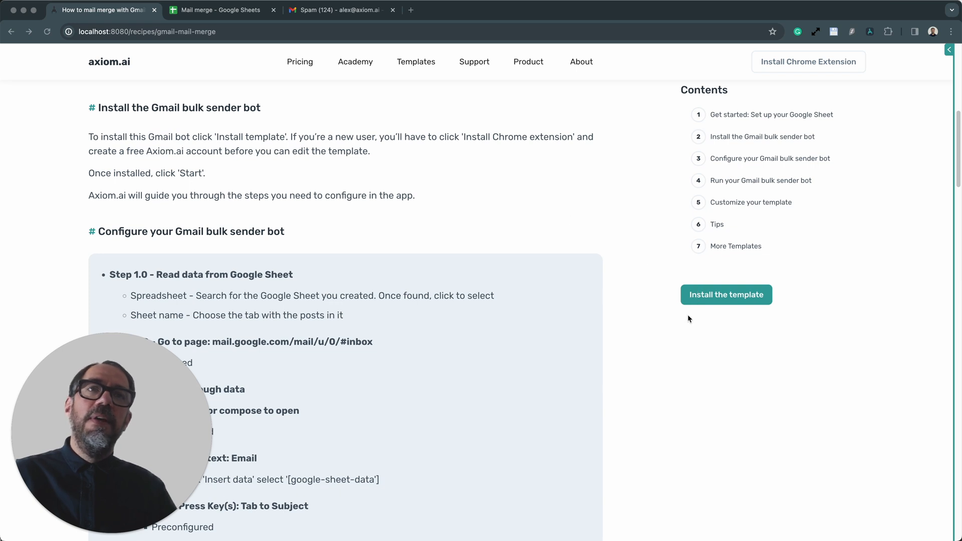
{"action": "mouse_move", "coordinate": [730, 301]}
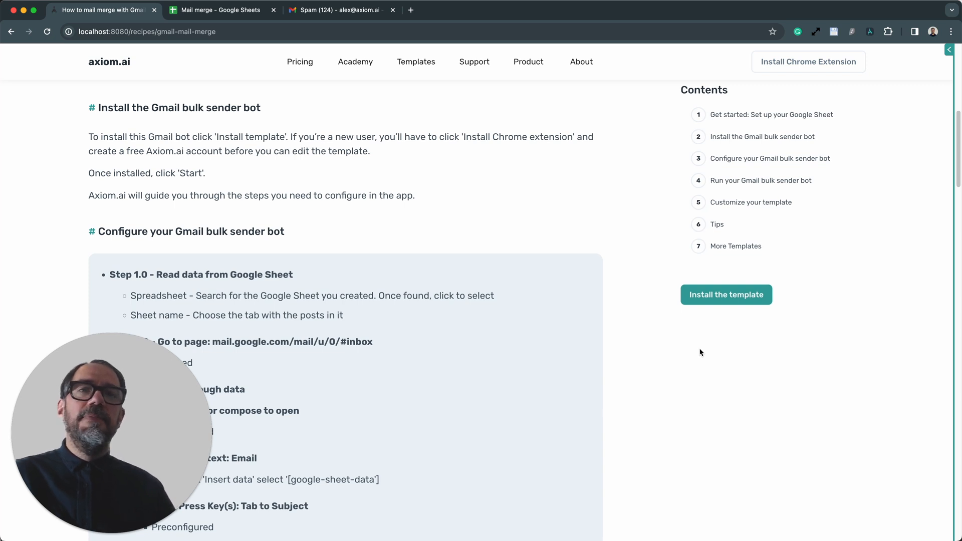
{"action": "scroll", "scroll_direction": "down", "scroll_amount": 3}
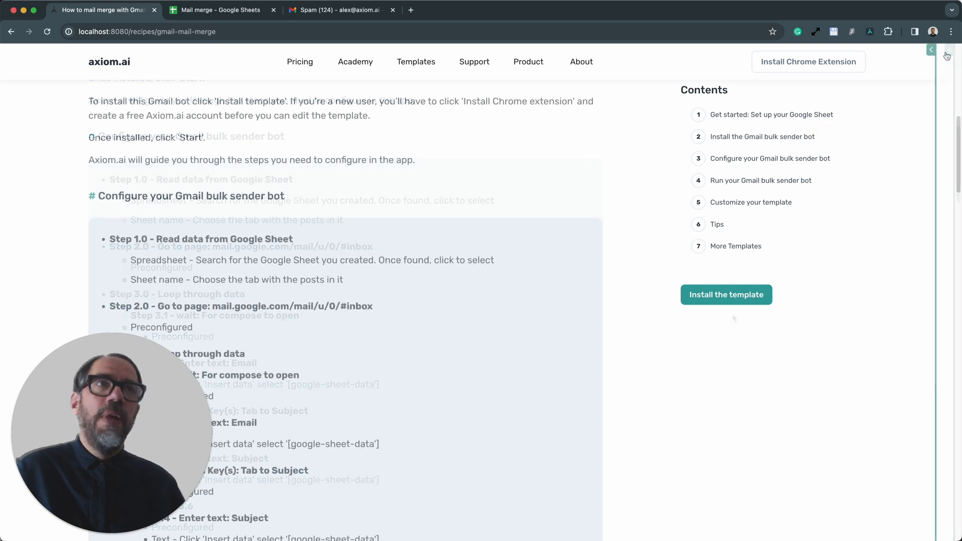
Set the 'Read data from Google Sheet' step's spreadsheet to Mail merge, previewing three email/name rows
{"action": "left_click", "coordinate": [726, 295]}
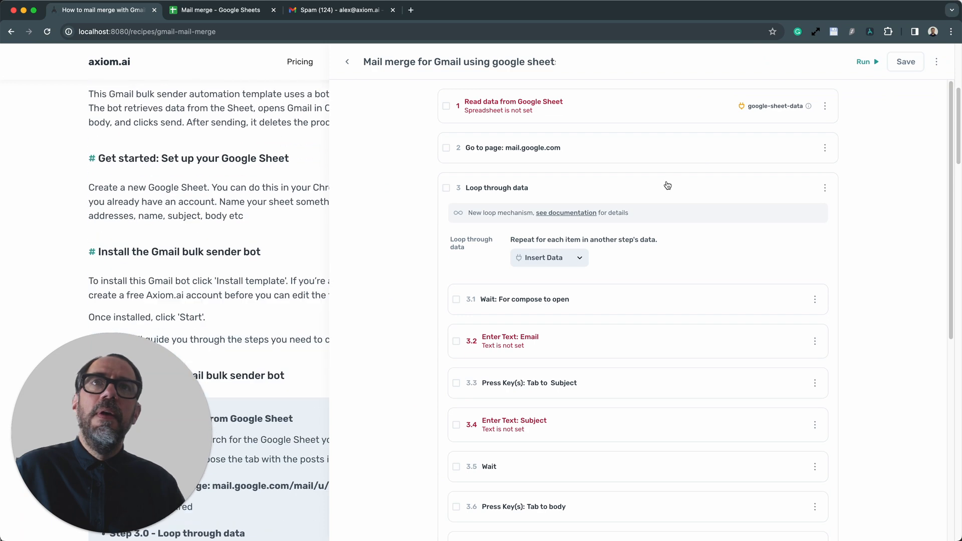
{"action": "left_click", "coordinate": [513, 105]}
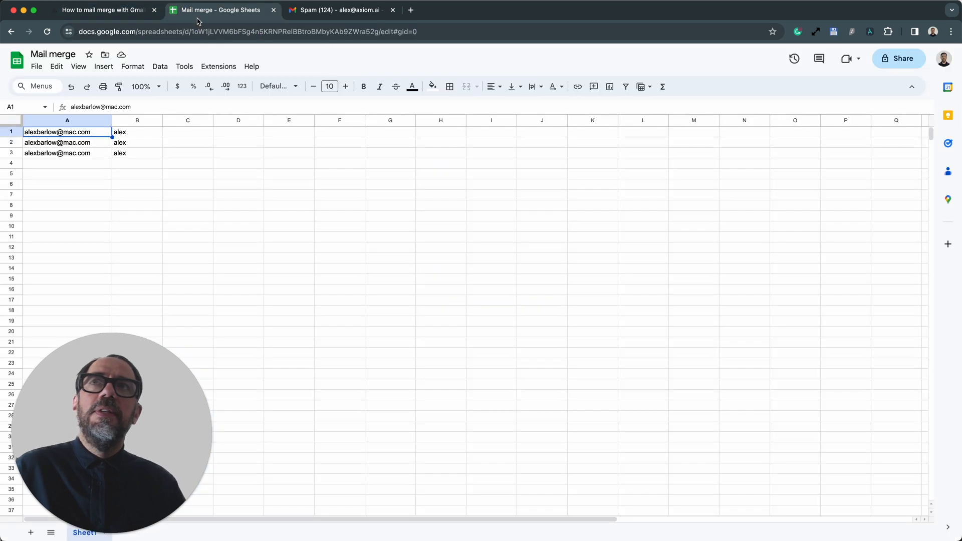
{"action": "left_click", "coordinate": [103, 10]}
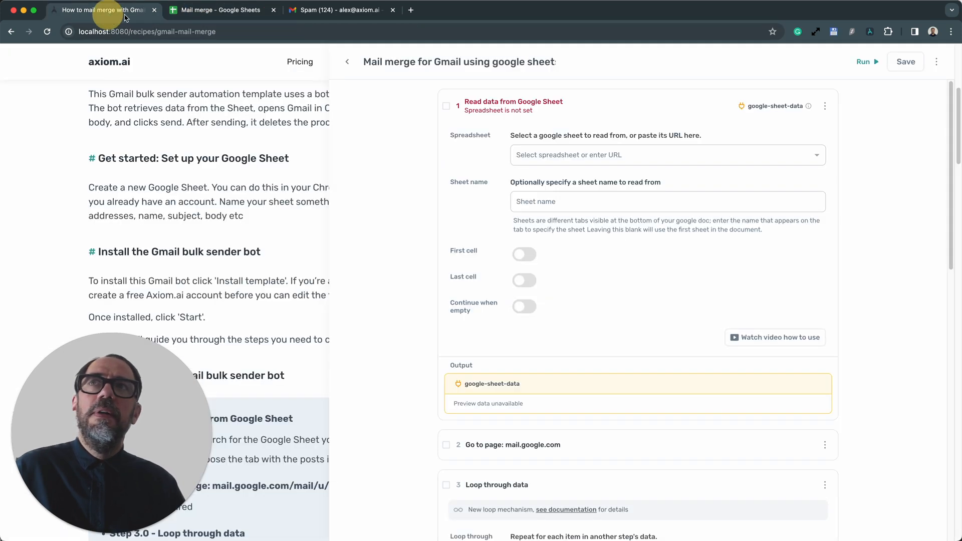
{"action": "left_click", "coordinate": [666, 154]}
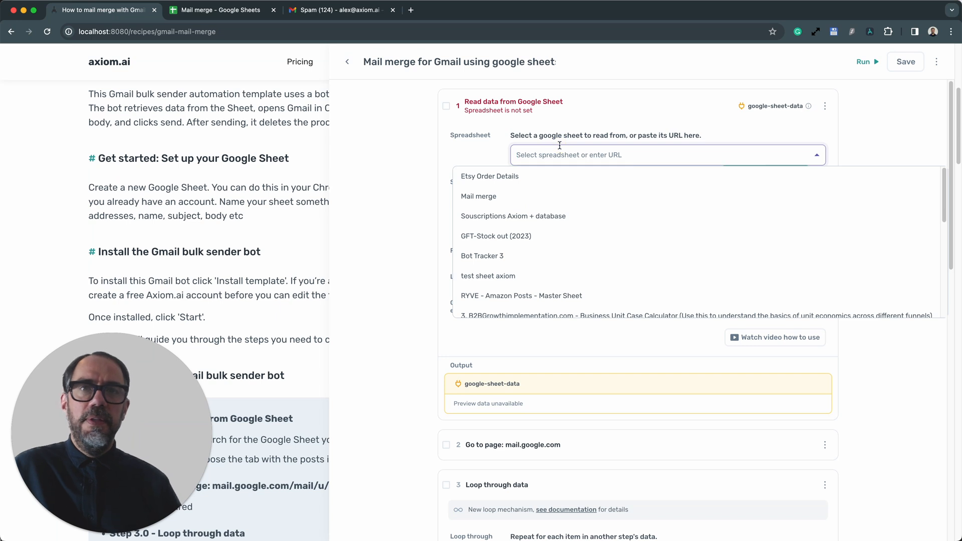
{"action": "type", "text": "mail"}
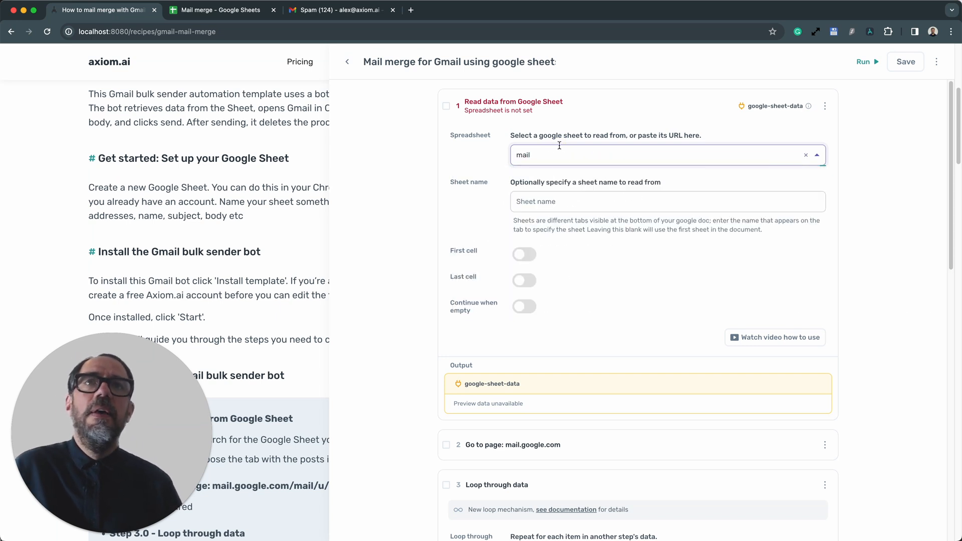
{"action": "left_click", "coordinate": [662, 154]}
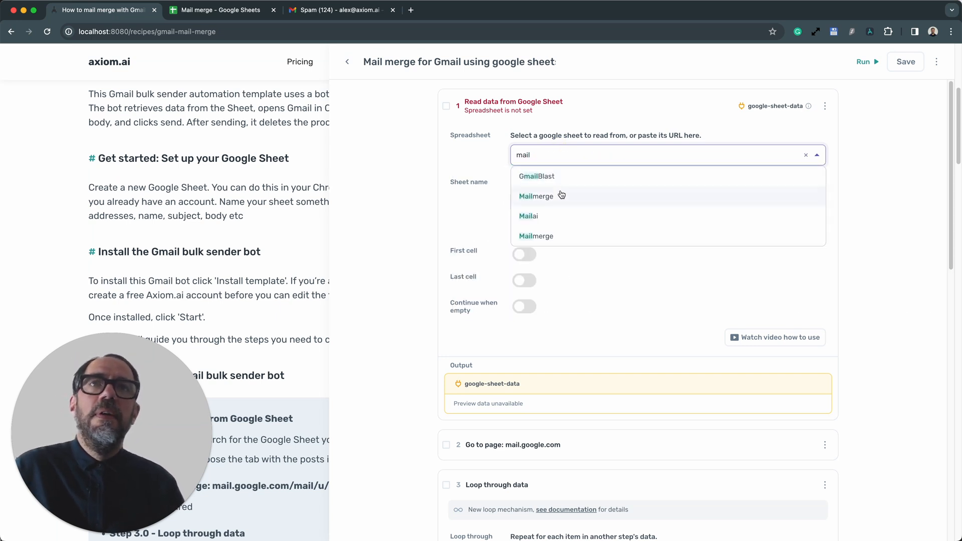
{"action": "left_click", "coordinate": [535, 195]}
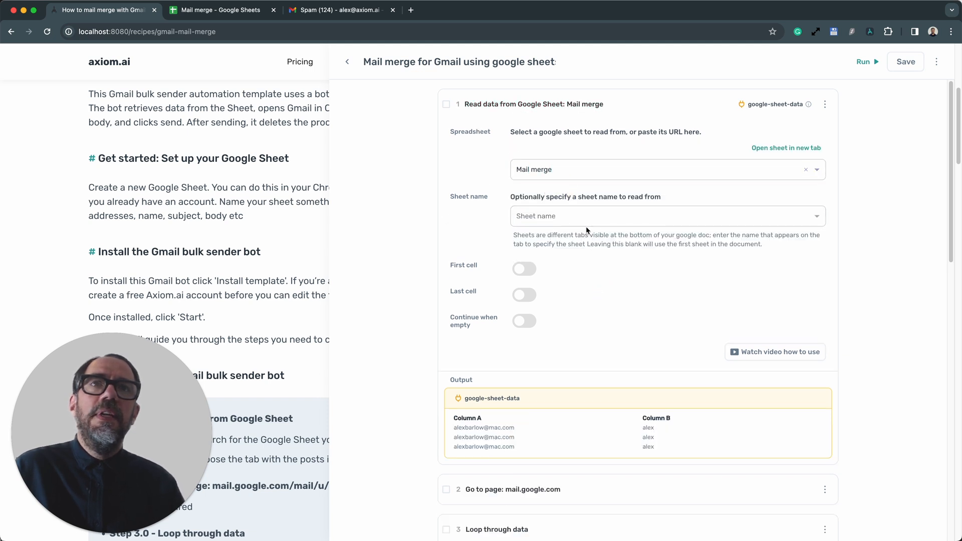
{"action": "scroll", "scroll_direction": "down", "scroll_amount": 3}
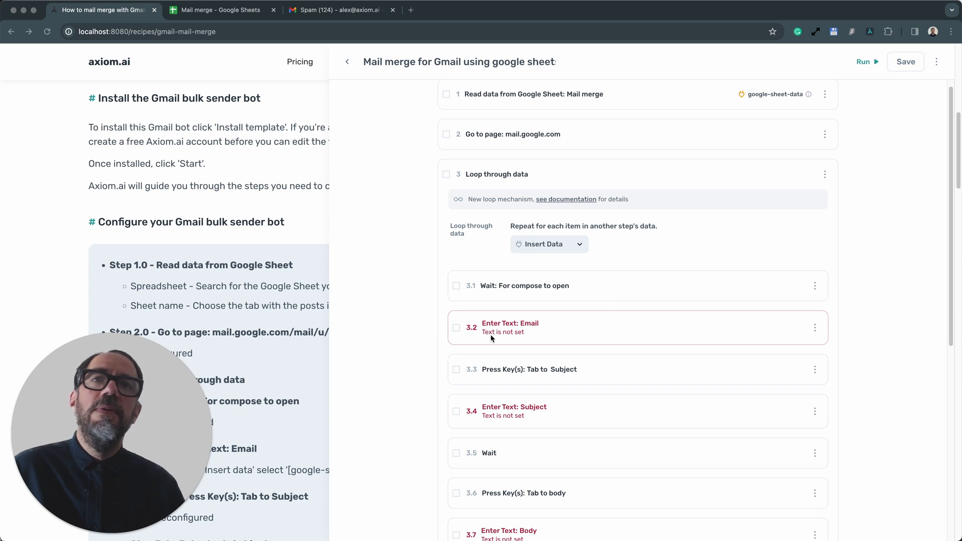
{"action": "mouse_move", "coordinate": [592, 325]}
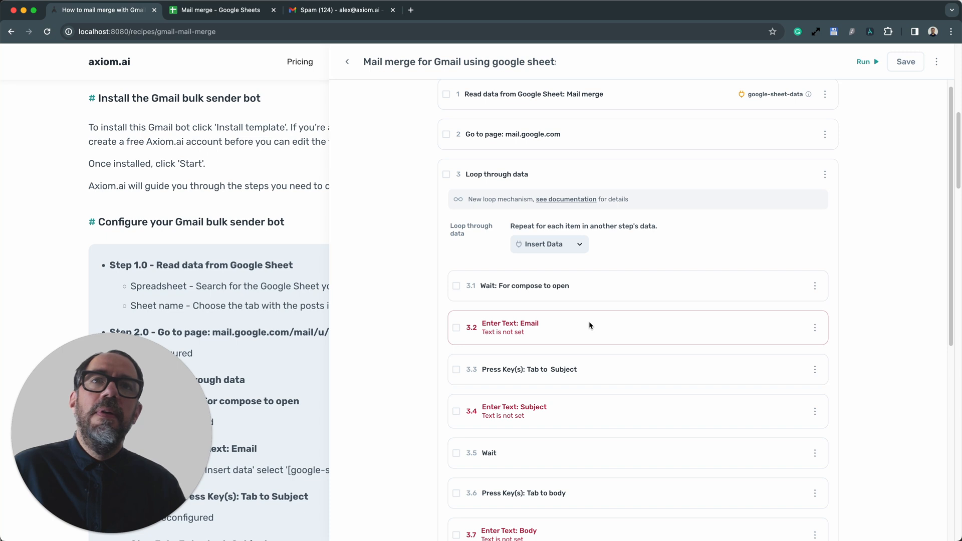
Insert the Google Sheet data's Column A email into the Enter Text: Email step
{"action": "left_click", "coordinate": [510, 323]}
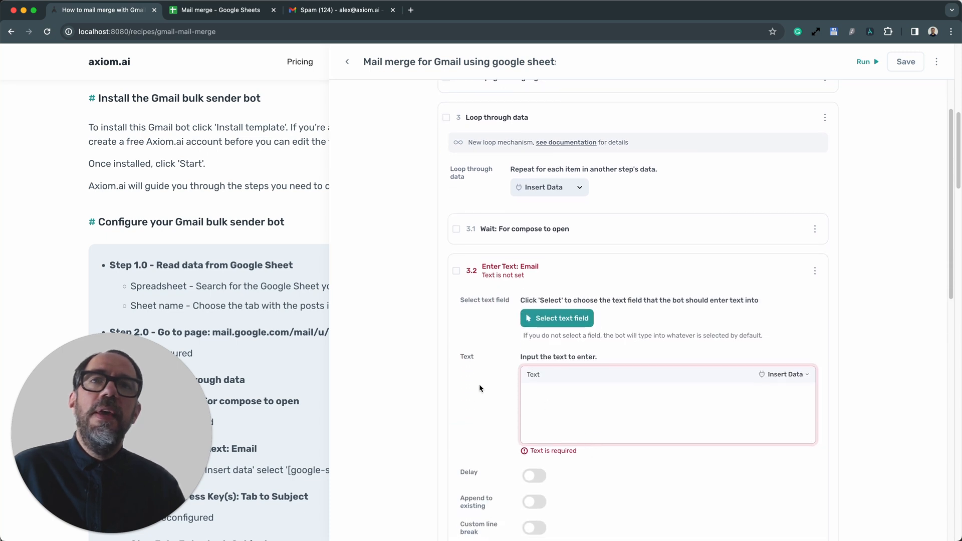
{"action": "scroll", "scroll_direction": "down", "scroll_amount": 3}
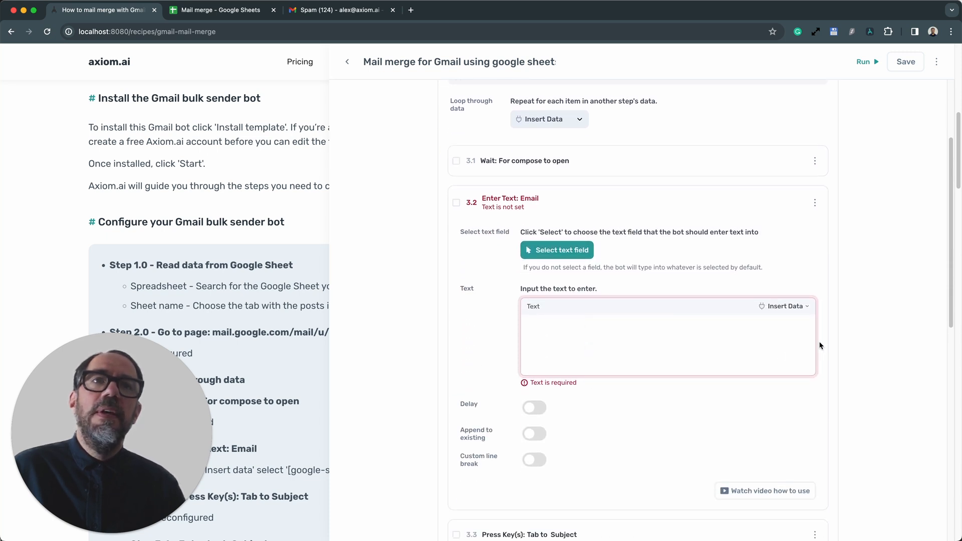
{"action": "left_click", "coordinate": [785, 306]}
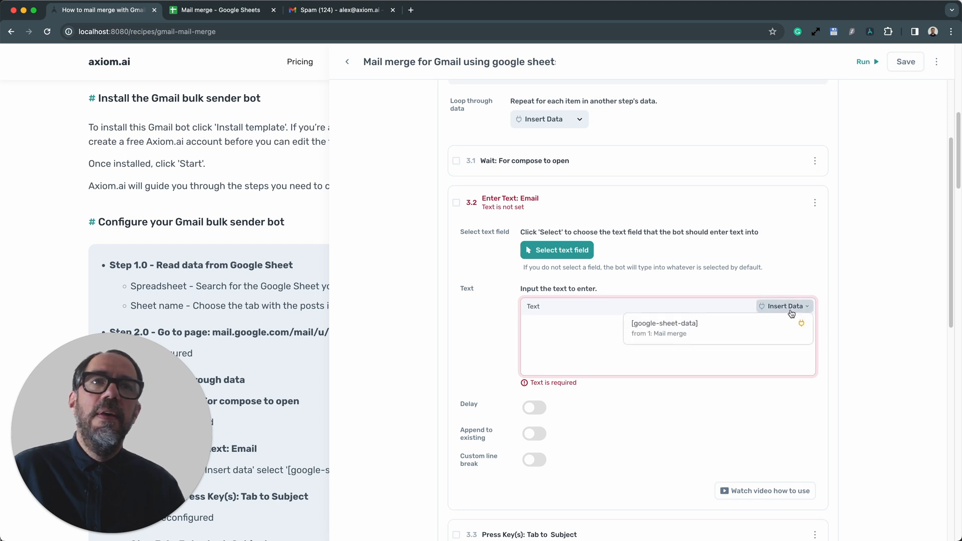
{"action": "left_click", "coordinate": [663, 328]}
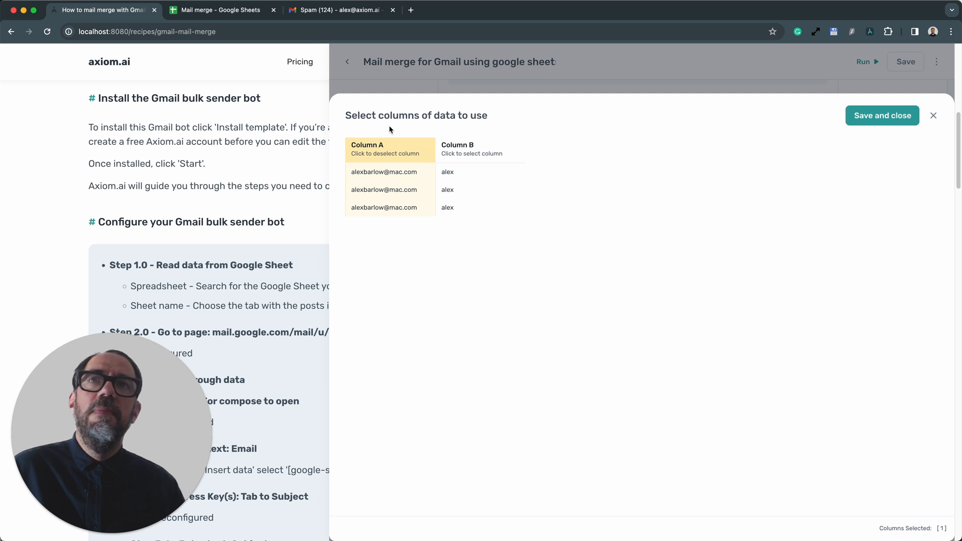
{"action": "mouse_move", "coordinate": [398, 154]}
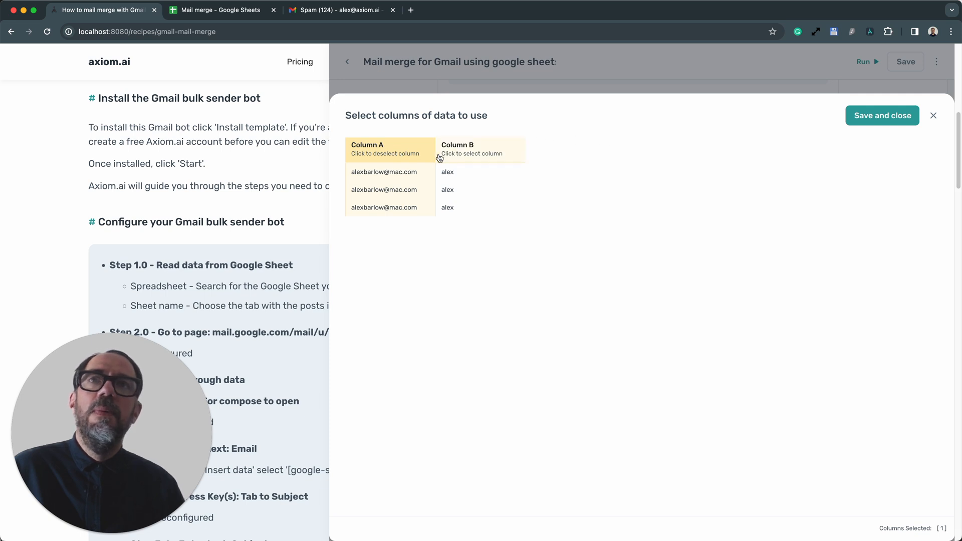
{"action": "left_click", "coordinate": [882, 115]}
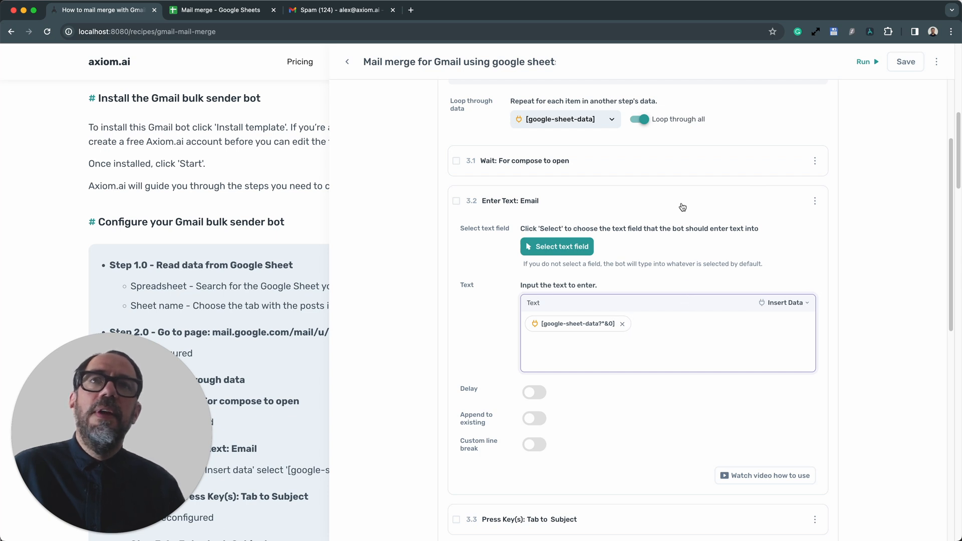
{"action": "mouse_move", "coordinate": [659, 279]}
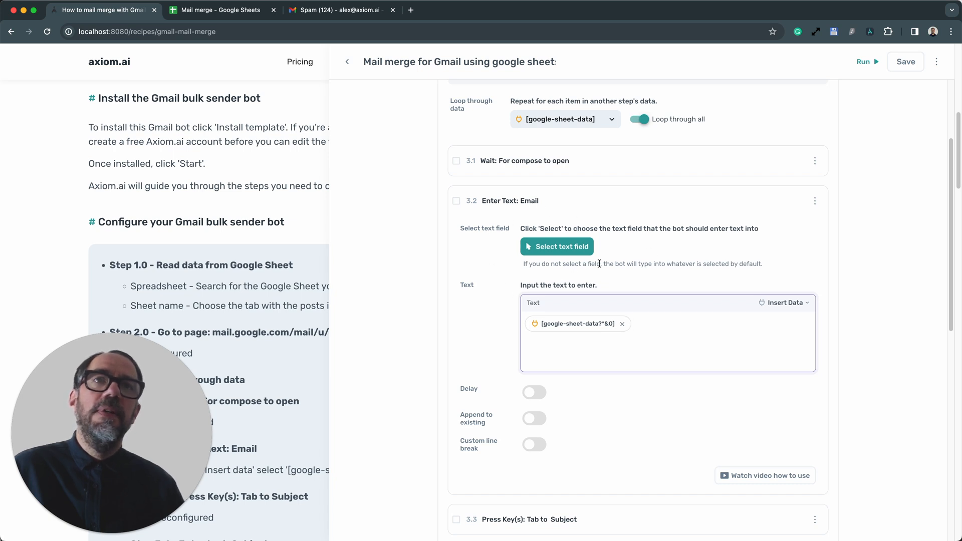
{"action": "mouse_move", "coordinate": [625, 207]}
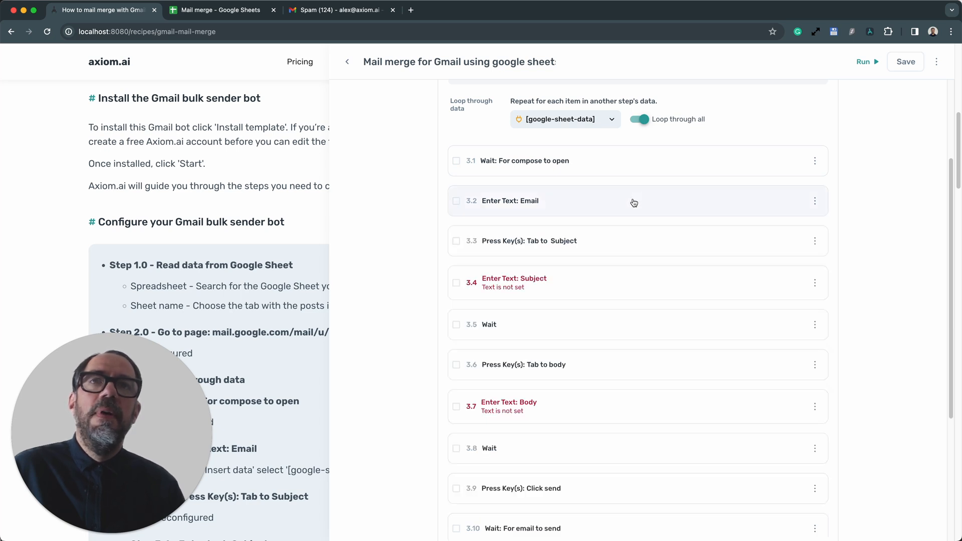
Enter 'Hello' as the Enter Text: Subject step's subject line
{"action": "scroll", "scroll_direction": "down", "scroll_amount": 3}
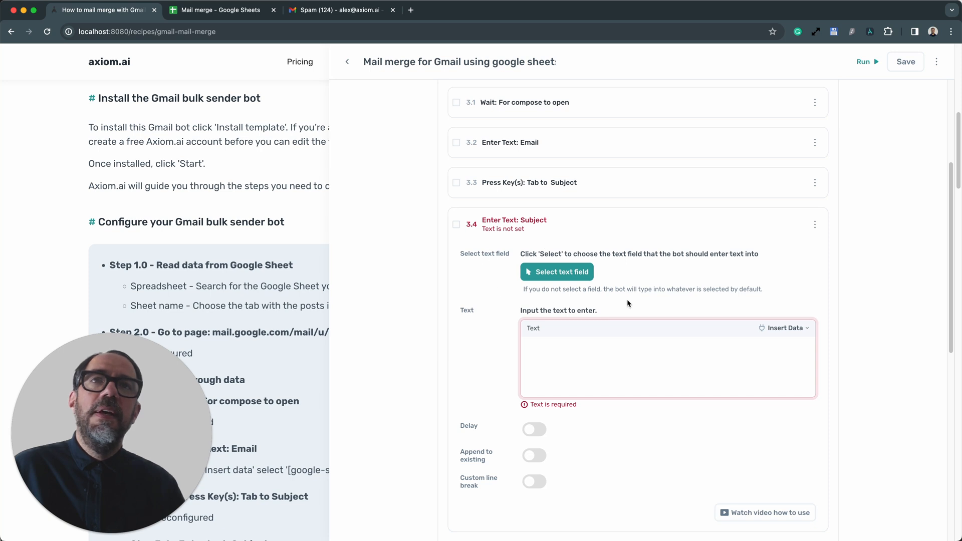
{"action": "left_click", "coordinate": [614, 359]}
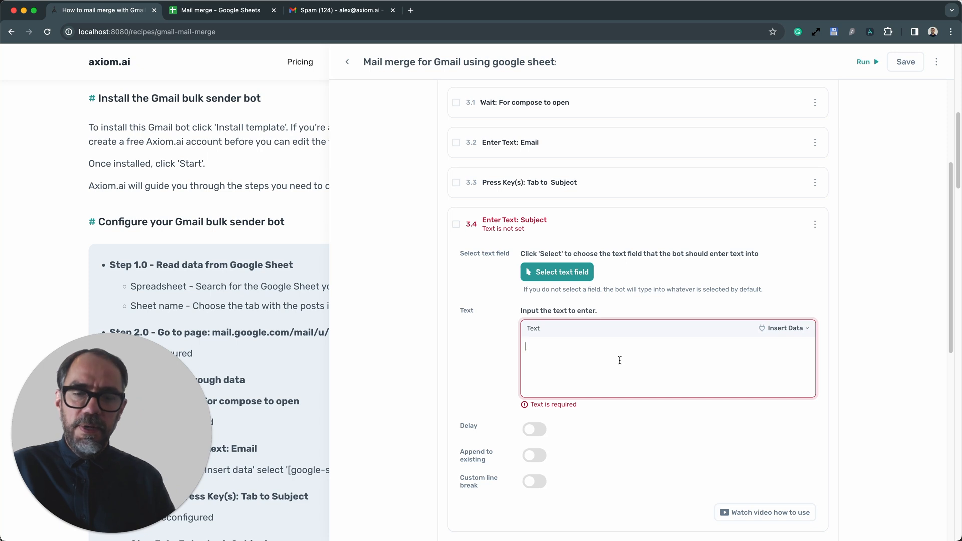
{"action": "type", "text": "H"}
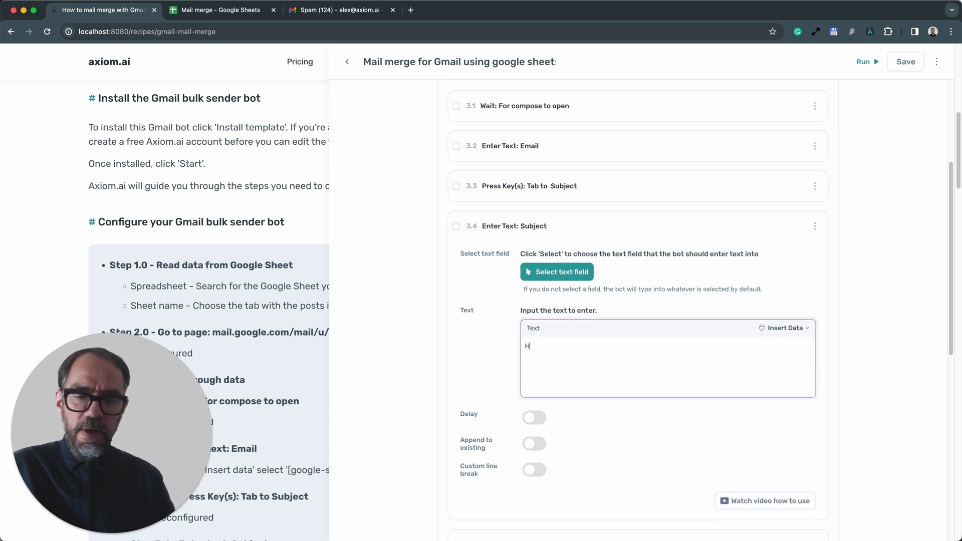
{"action": "type", "text": "ello"}
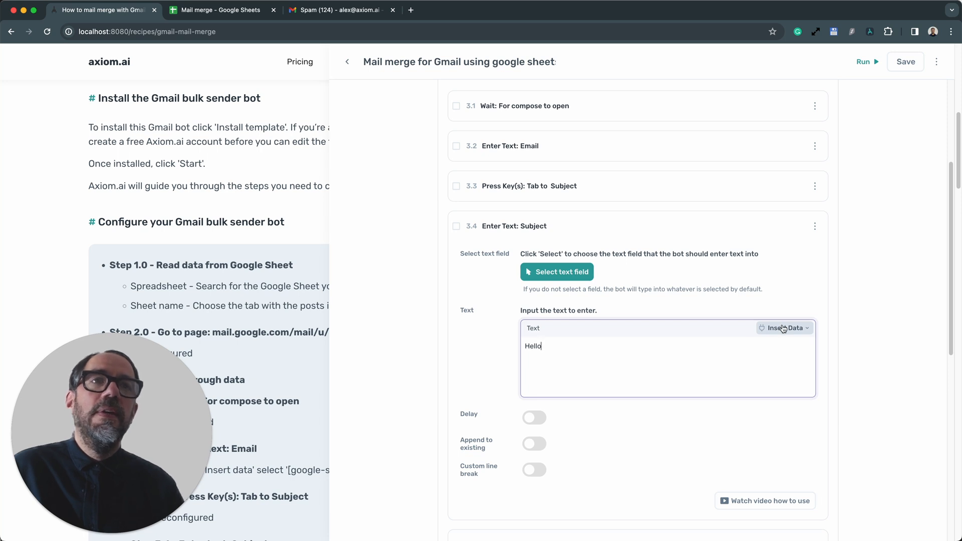
{"action": "left_click", "coordinate": [784, 327]}
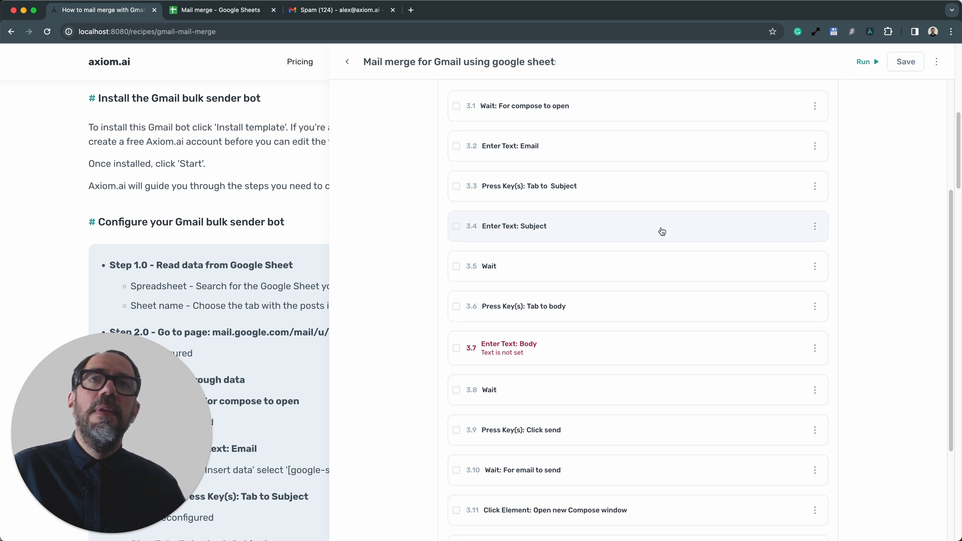
{"action": "scroll", "scroll_direction": "down", "scroll_amount": 3}
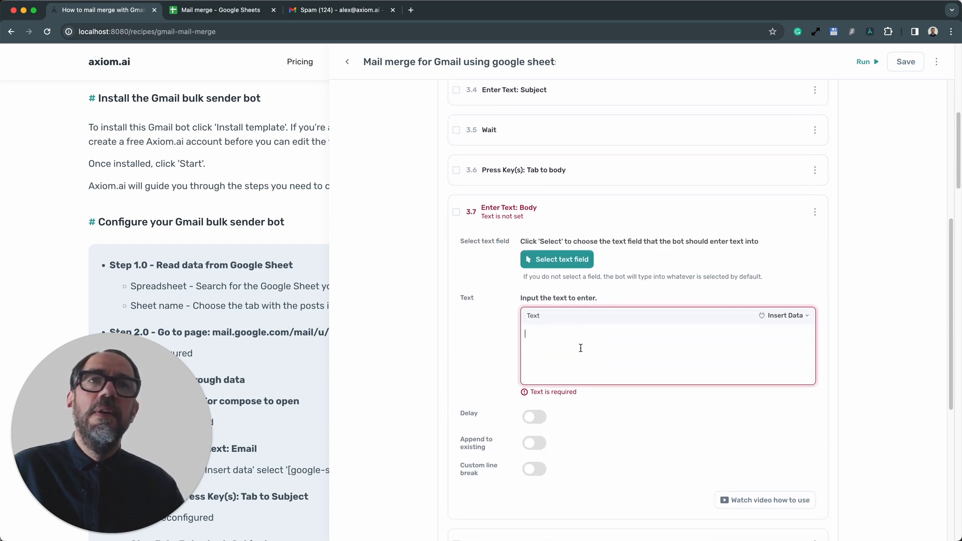
Insert the sheet's Column B name into the body, followed by 'Can I help you.'
{"action": "left_click", "coordinate": [784, 315]}
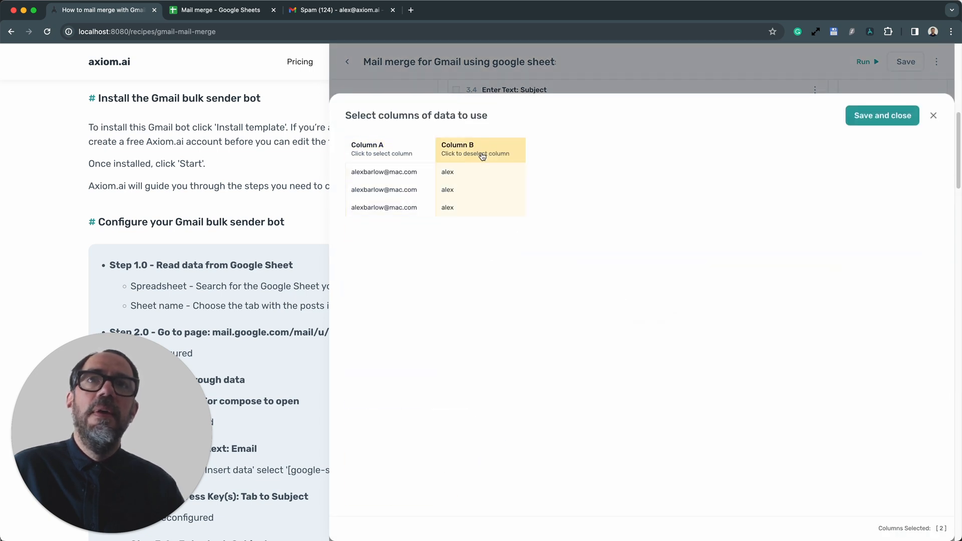
{"action": "mouse_move", "coordinate": [858, 130]}
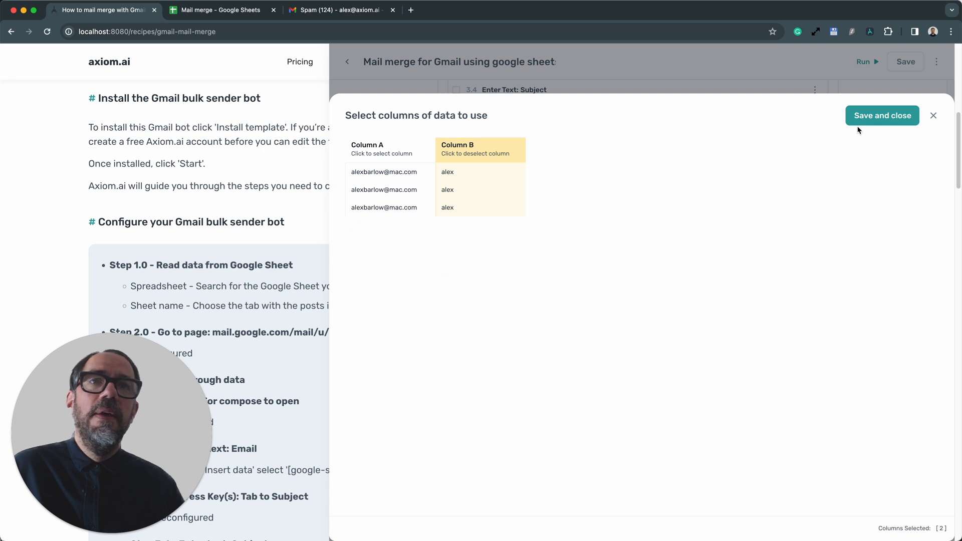
{"action": "left_click", "coordinate": [881, 115]}
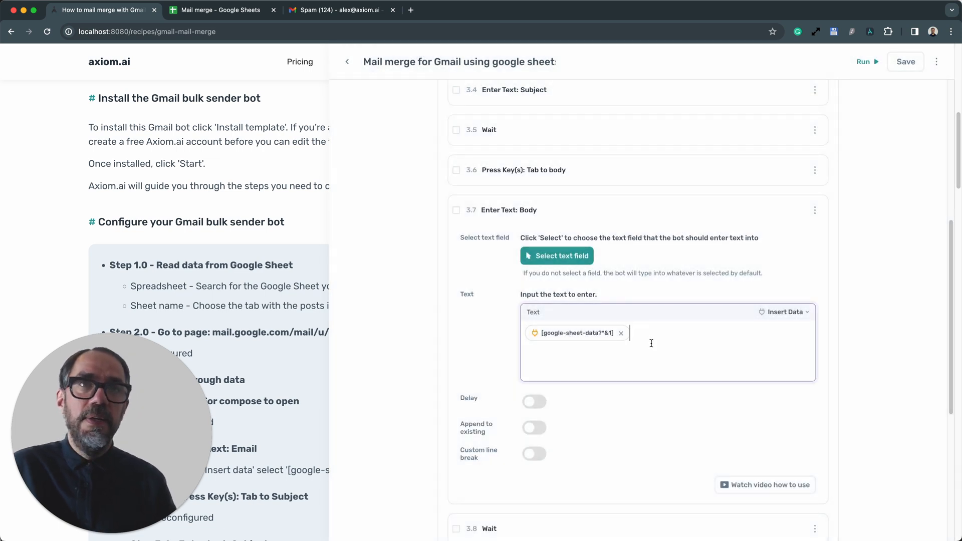
{"action": "type", "text": "Can I help yo"}
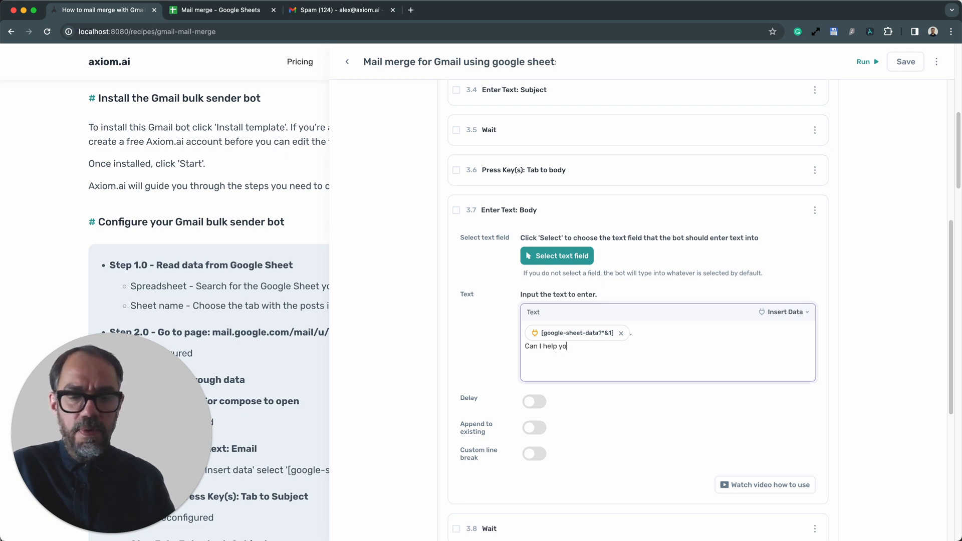
{"action": "type", "text": "u."}
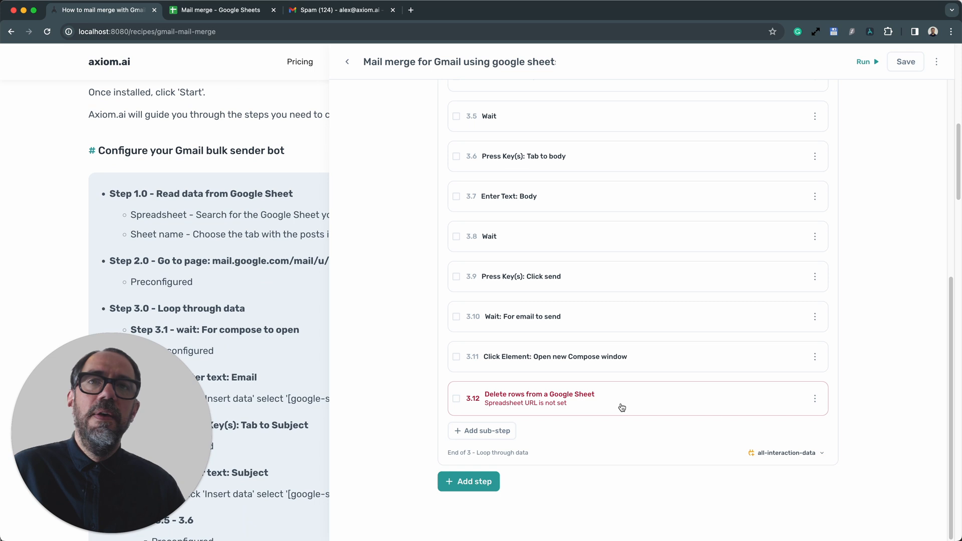
{"action": "mouse_move", "coordinate": [638, 405]}
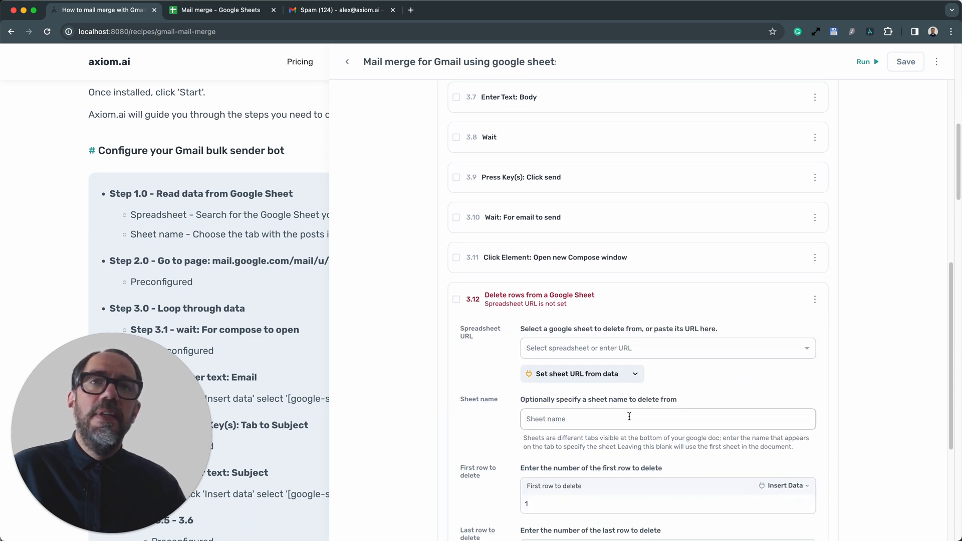
Point the 'Delete rows from a Google Sheet' step at the Mail merge spreadsheet
{"action": "scroll", "scroll_direction": "down", "scroll_amount": 3}
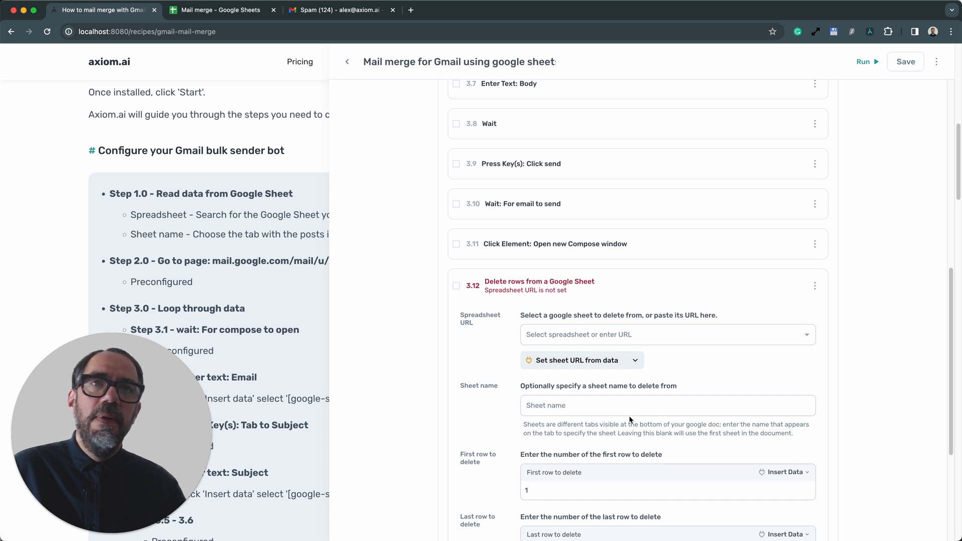
{"action": "left_click", "coordinate": [667, 405]}
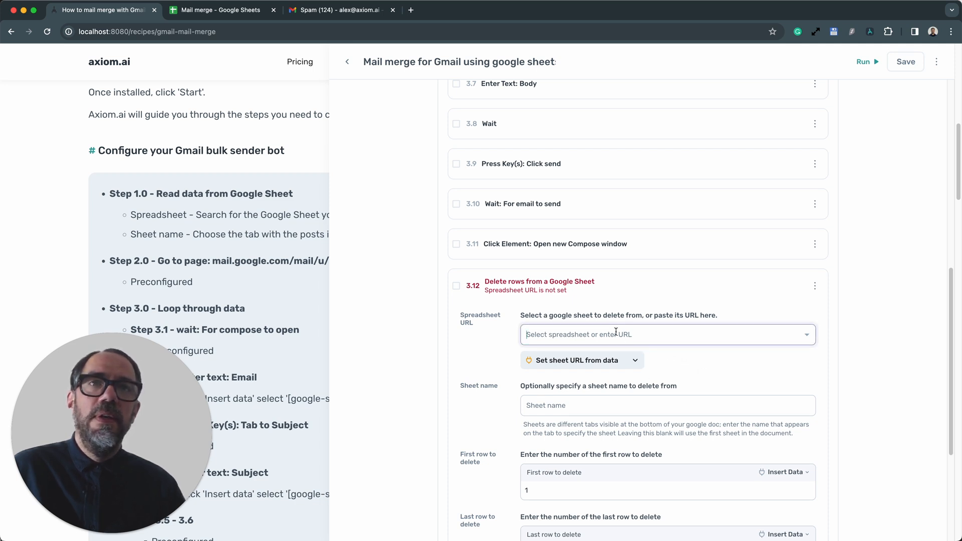
{"action": "left_click", "coordinate": [665, 335]}
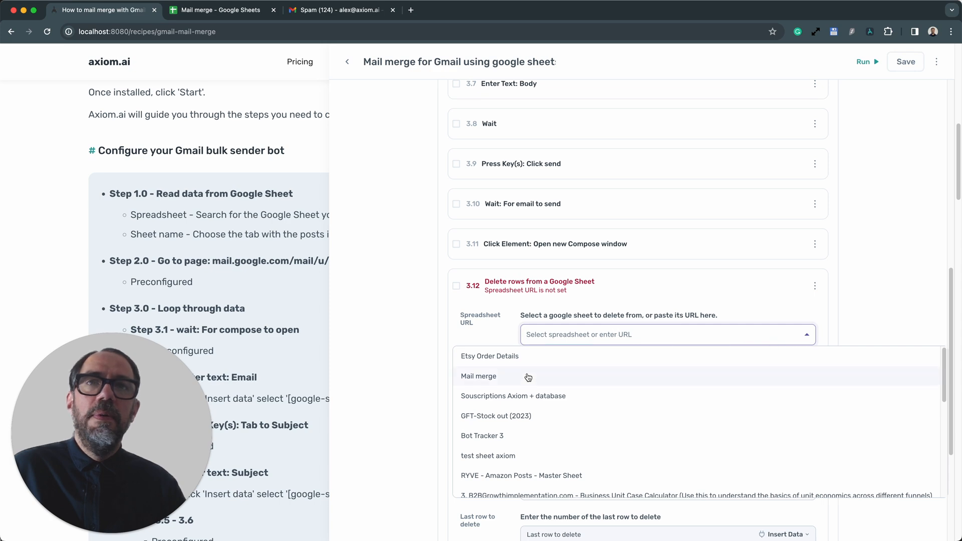
{"action": "left_click", "coordinate": [479, 376]}
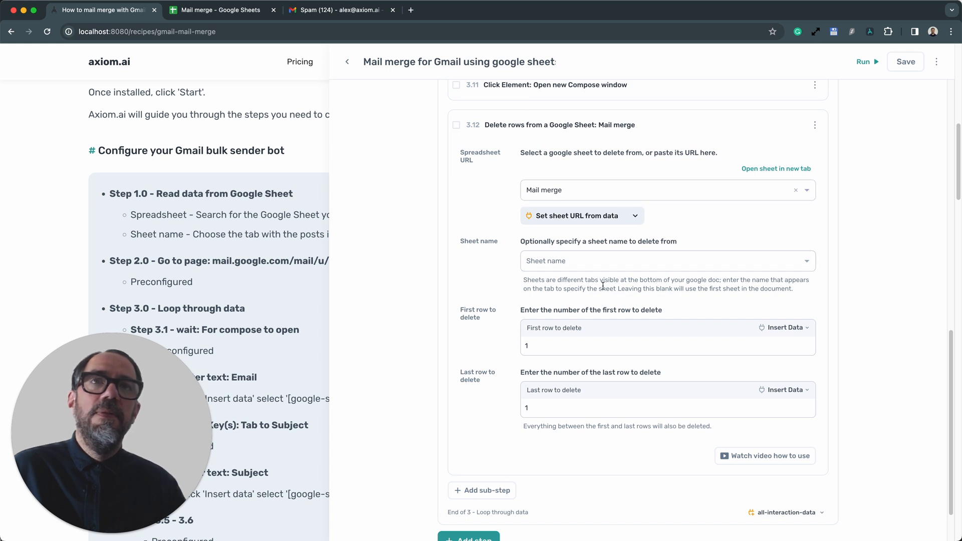
{"action": "mouse_move", "coordinate": [605, 371]}
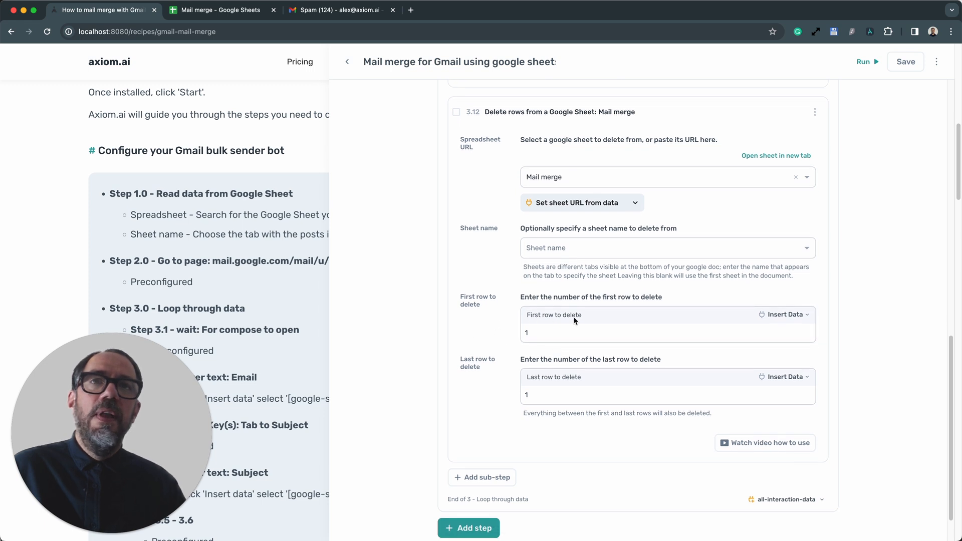
{"action": "mouse_move", "coordinate": [596, 412]}
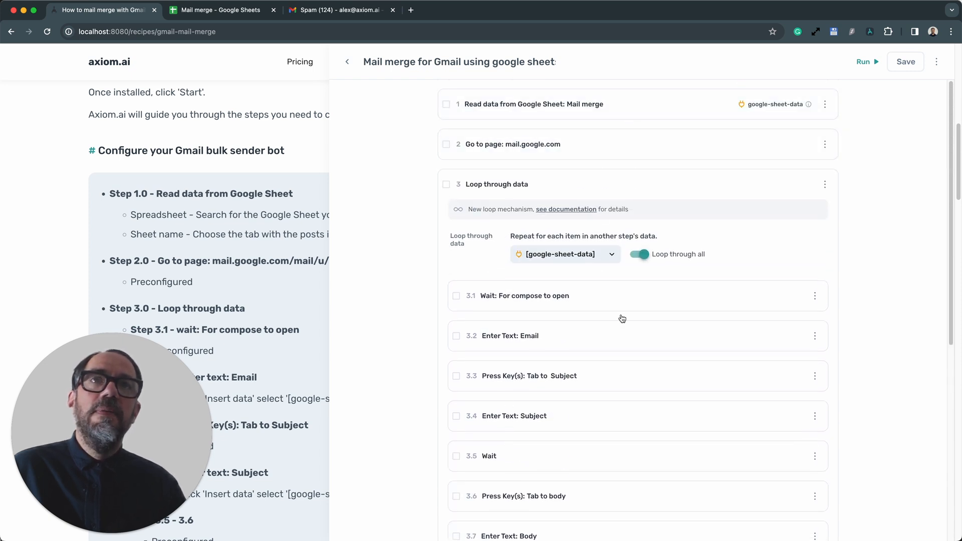
Limit the read step to first cell A1 and last cell AB1, collapsing the step
{"action": "scroll", "scroll_direction": "down", "scroll_amount": 3}
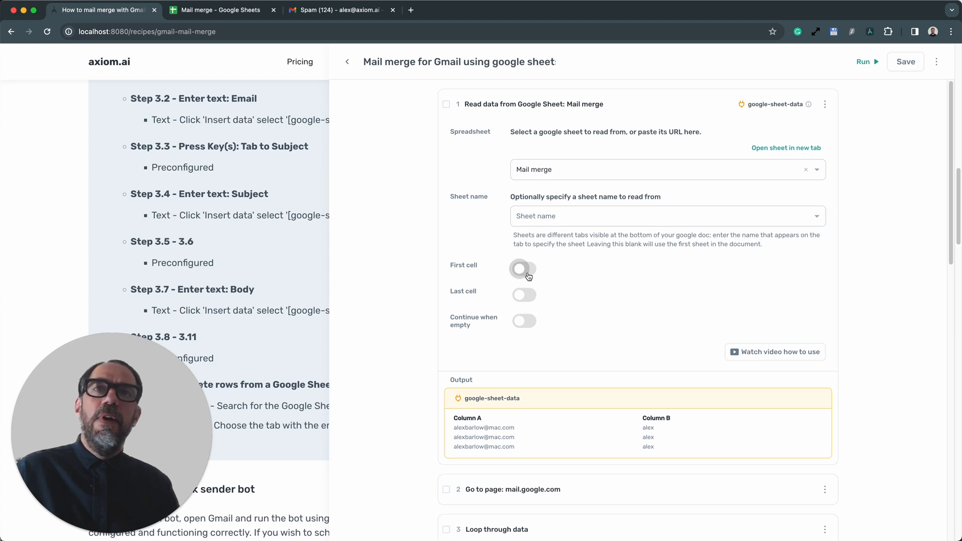
{"action": "left_click", "coordinate": [523, 269]}
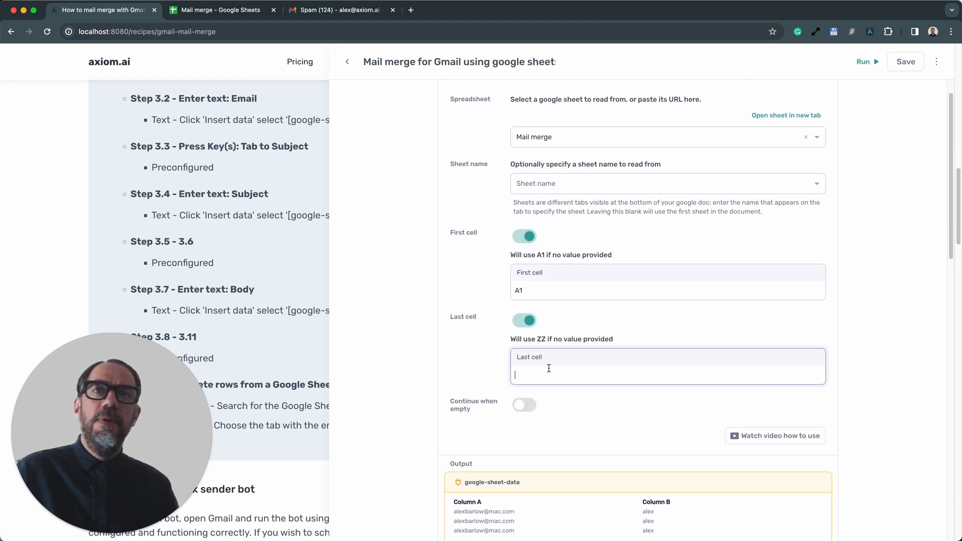
{"action": "type", "text": "A"}
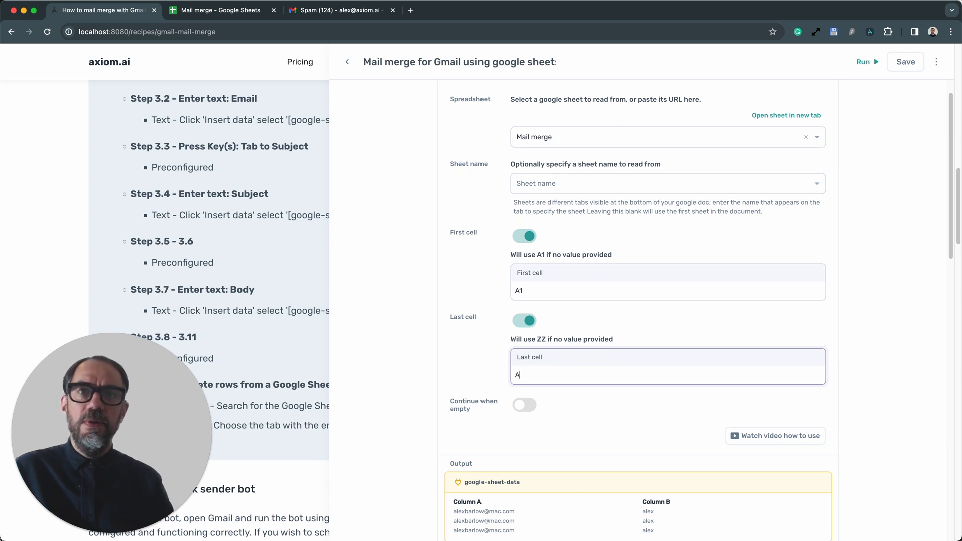
{"action": "type", "text": "B1"}
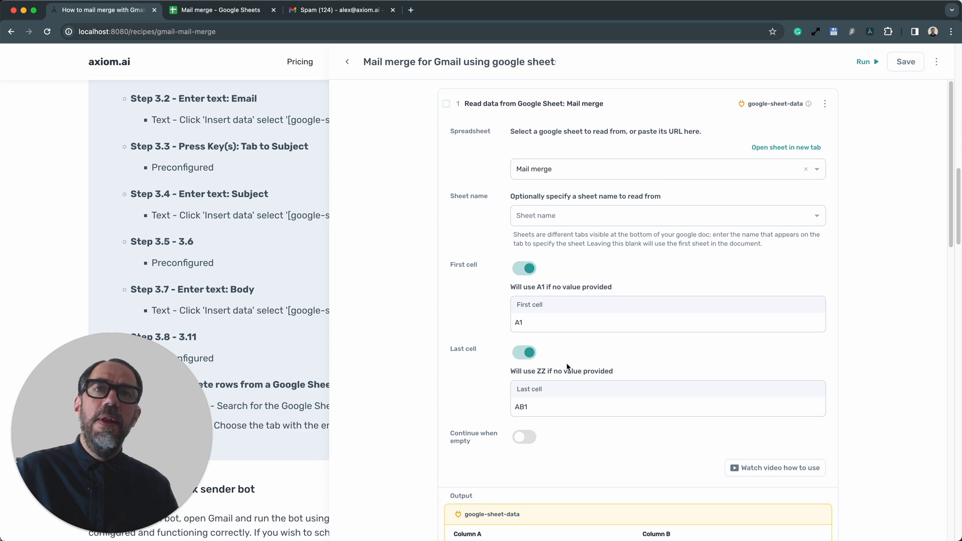
{"action": "scroll", "scroll_direction": "down", "scroll_amount": 3}
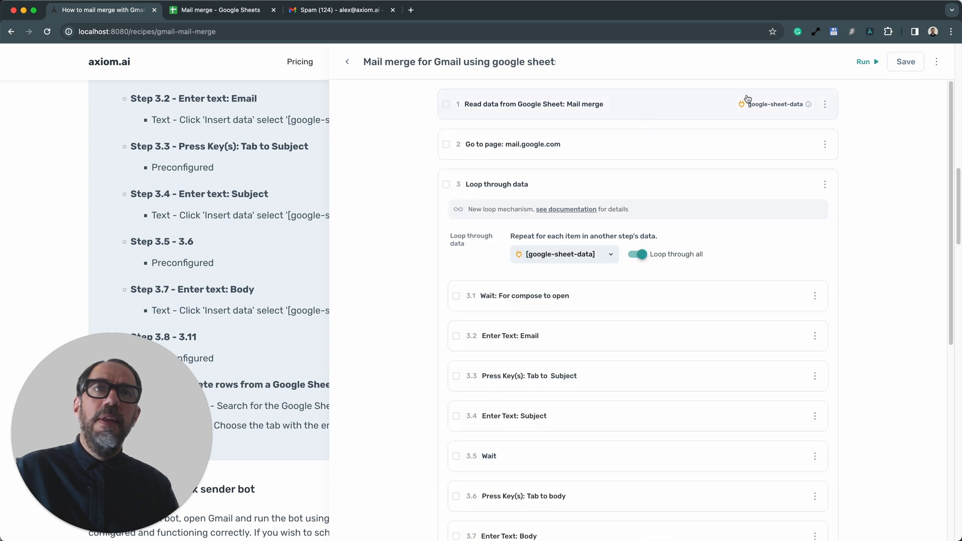
{"action": "left_click", "coordinate": [865, 61]}
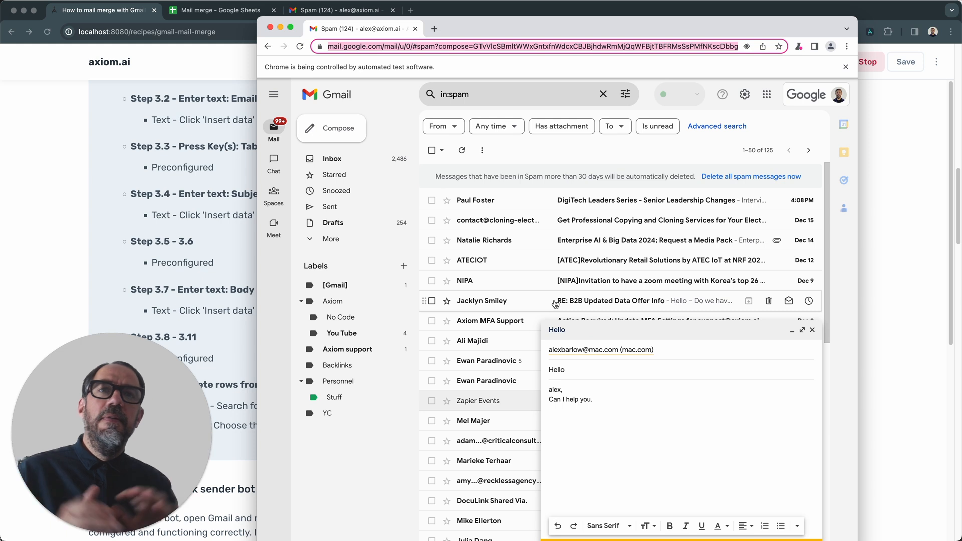
Let the bot compose the personalised Hello email in Gmail, then close the compose window
{"action": "left_click", "coordinate": [811, 330]}
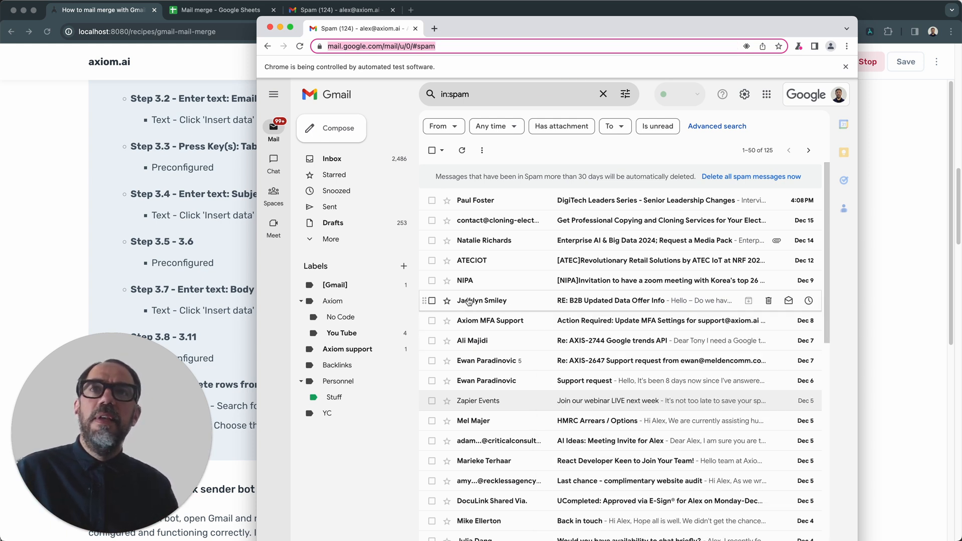
{"action": "left_click", "coordinate": [331, 128]}
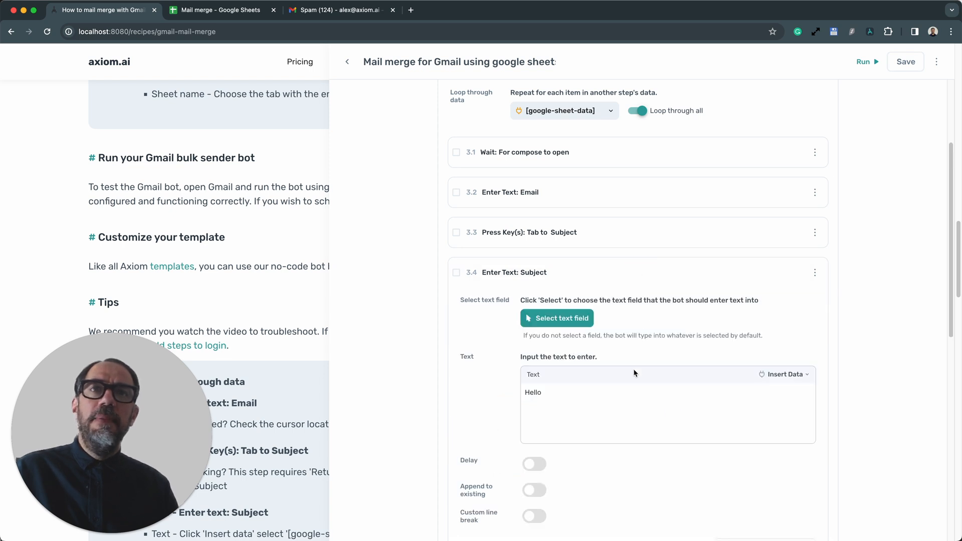
Add the sheet's Column B name after 'Hello' in the Enter Text: Subject step
{"action": "left_click", "coordinate": [613, 405]}
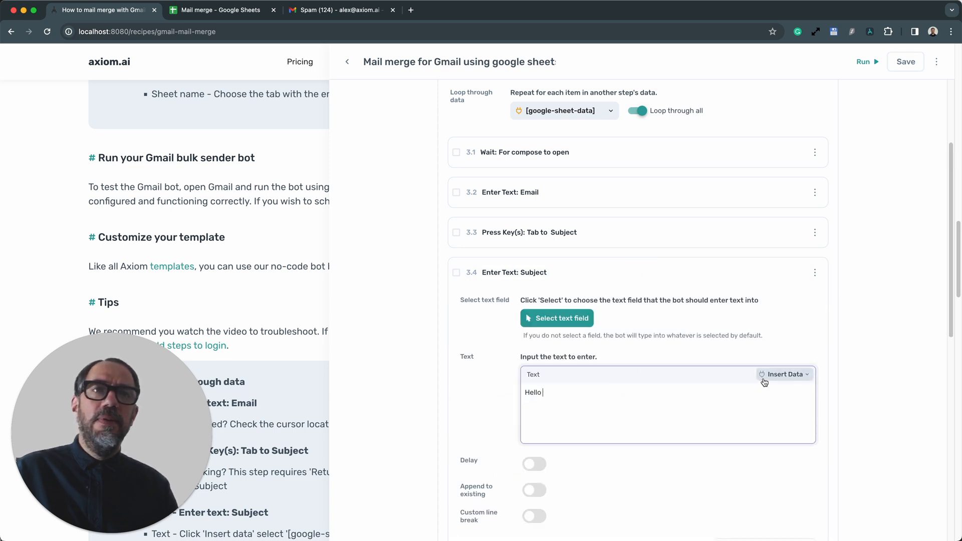
{"action": "left_click", "coordinate": [784, 374]}
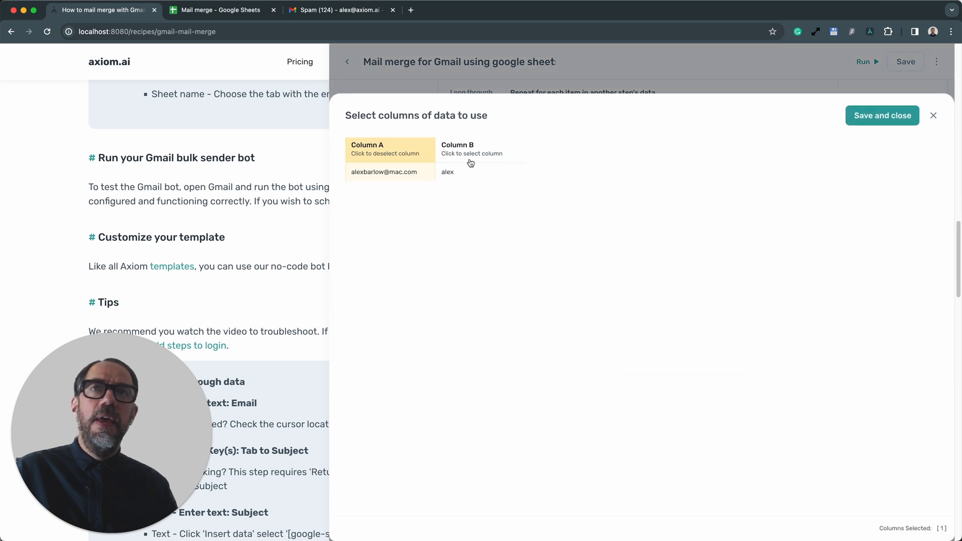
{"action": "left_click", "coordinate": [480, 150]}
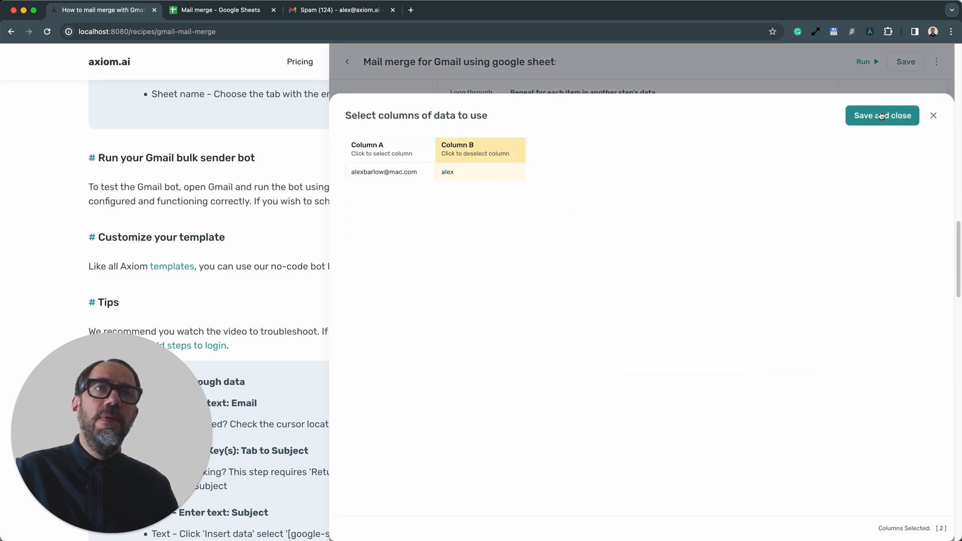
{"action": "left_click", "coordinate": [882, 115]}
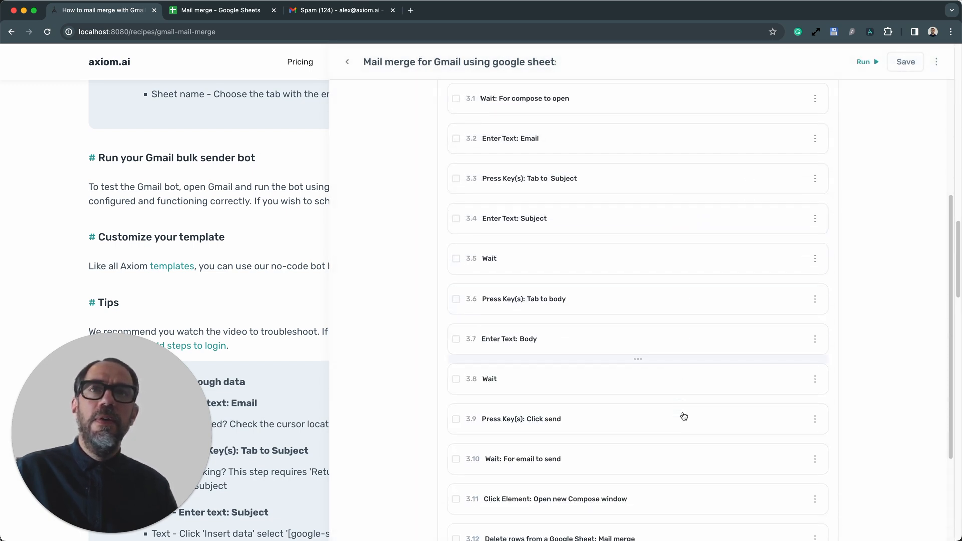
{"action": "scroll", "scroll_direction": "down", "scroll_amount": 3}
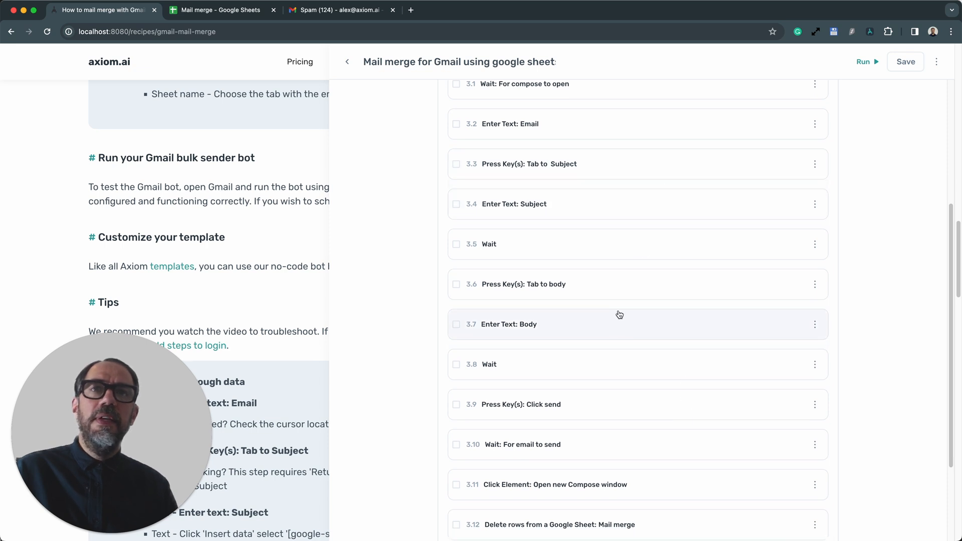
{"action": "left_click", "coordinate": [508, 324]}
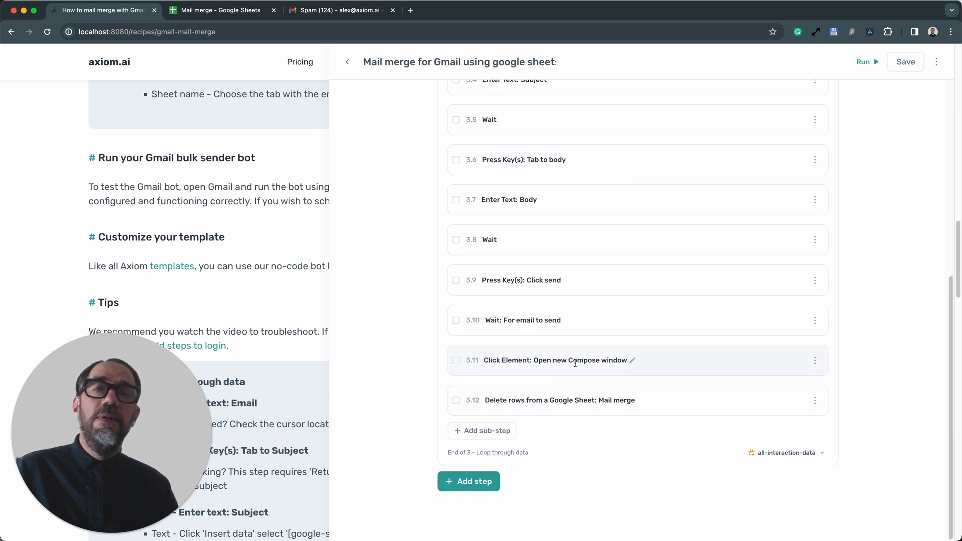
{"action": "mouse_move", "coordinate": [595, 459]}
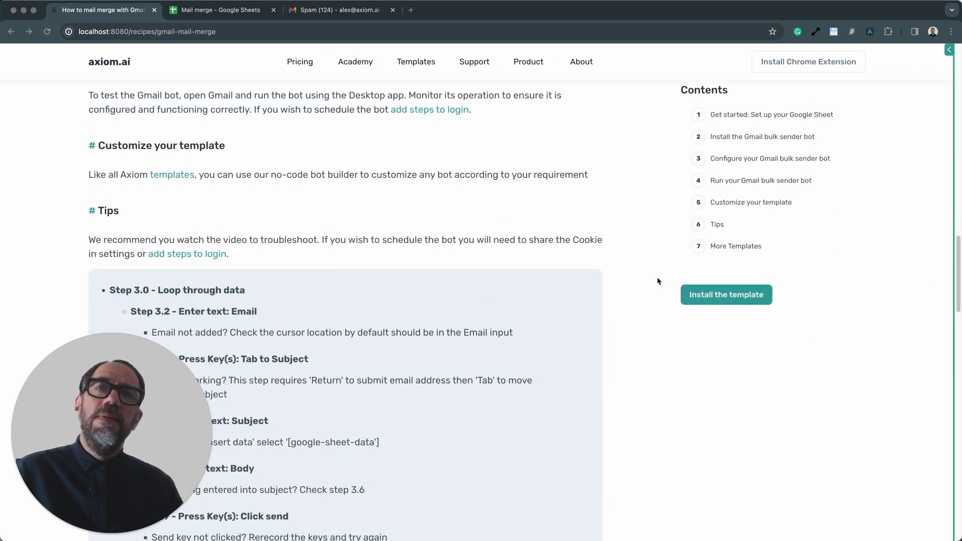
{"action": "mouse_move", "coordinate": [57, 239]}
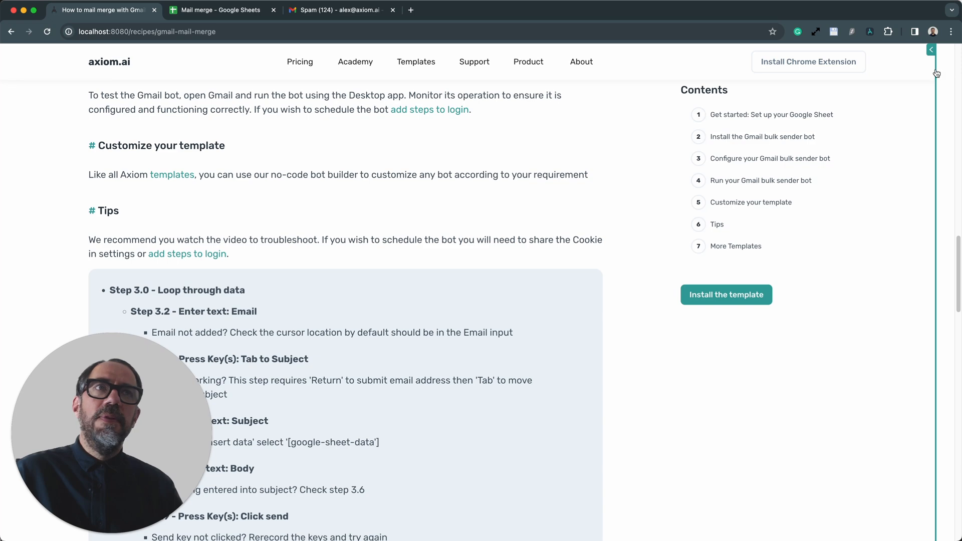
{"action": "left_click", "coordinate": [931, 50]}
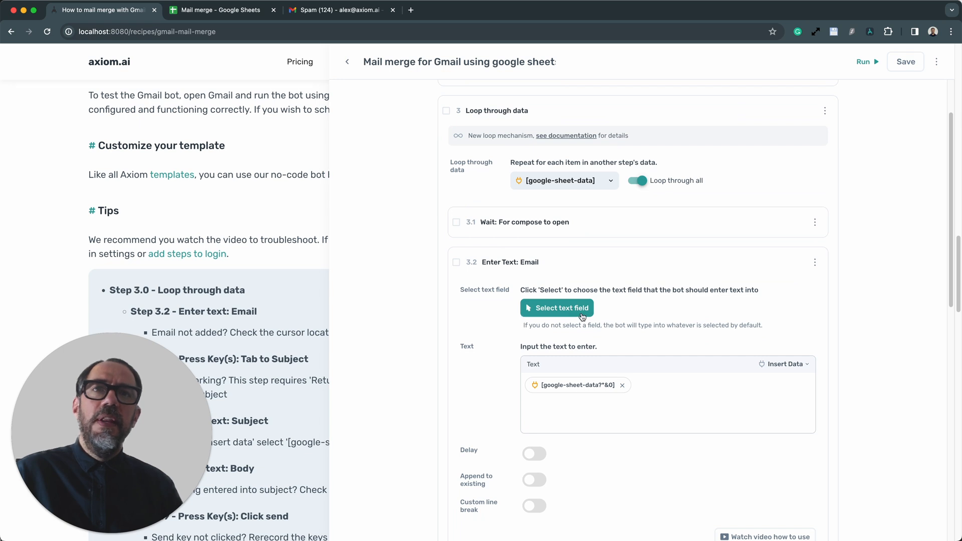
{"action": "mouse_move", "coordinate": [646, 328]}
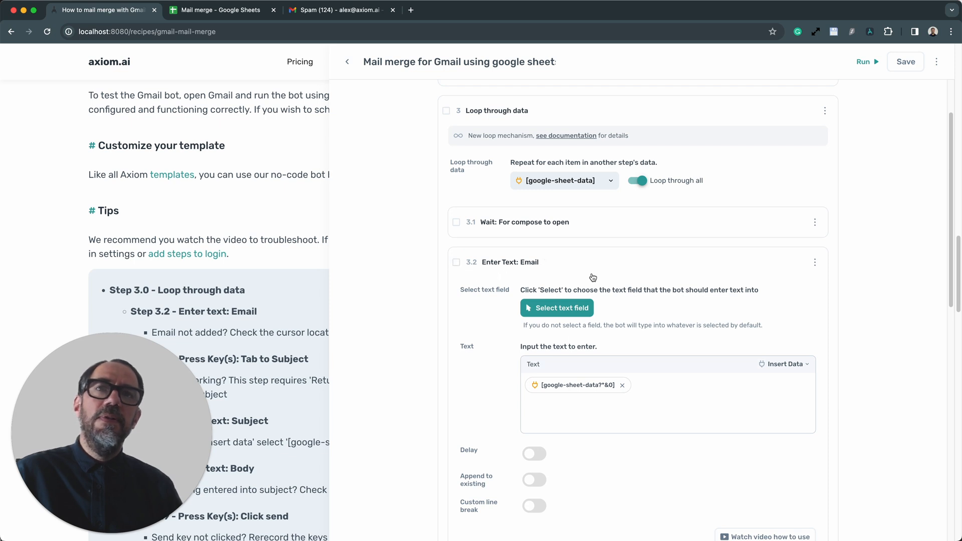
Review the email text and Tab-to-Subject steps, then reveal the Wait for email to send step's 2400 ms delay
{"action": "left_click", "coordinate": [589, 262]}
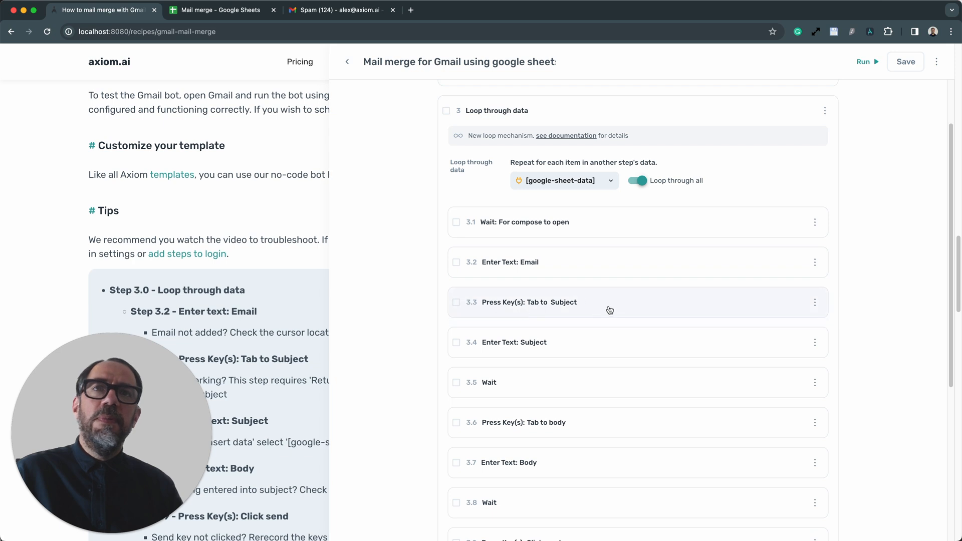
{"action": "left_click", "coordinate": [529, 301]}
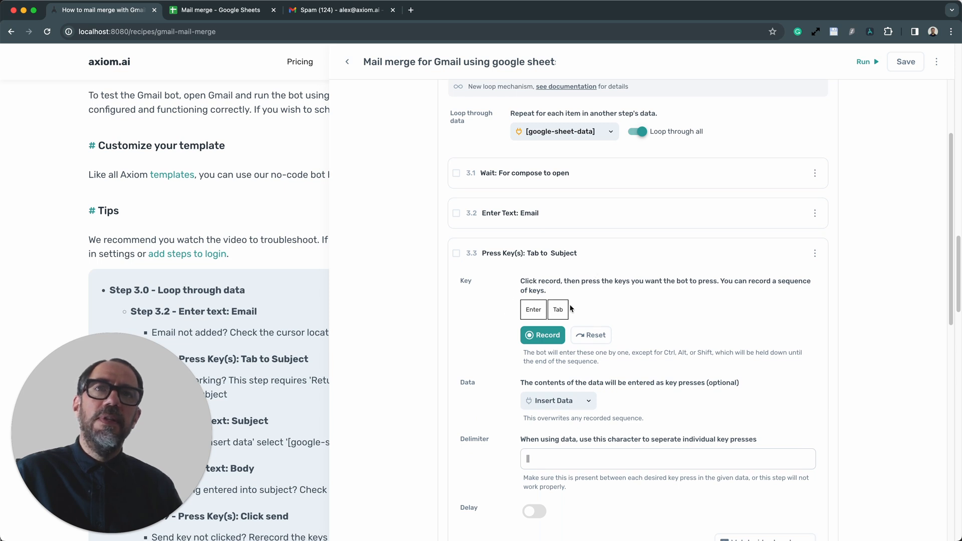
{"action": "mouse_move", "coordinate": [567, 315]}
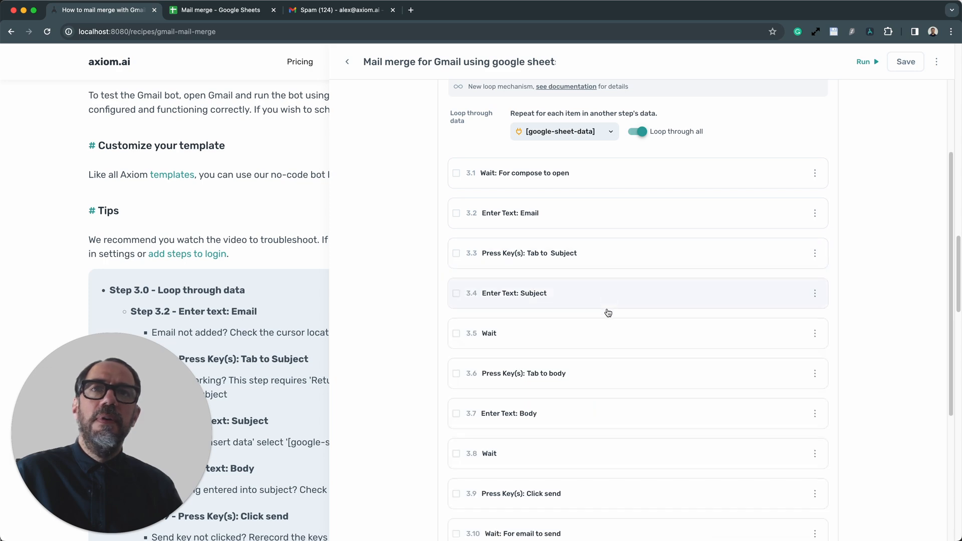
{"action": "scroll", "scroll_direction": "down", "scroll_amount": 3}
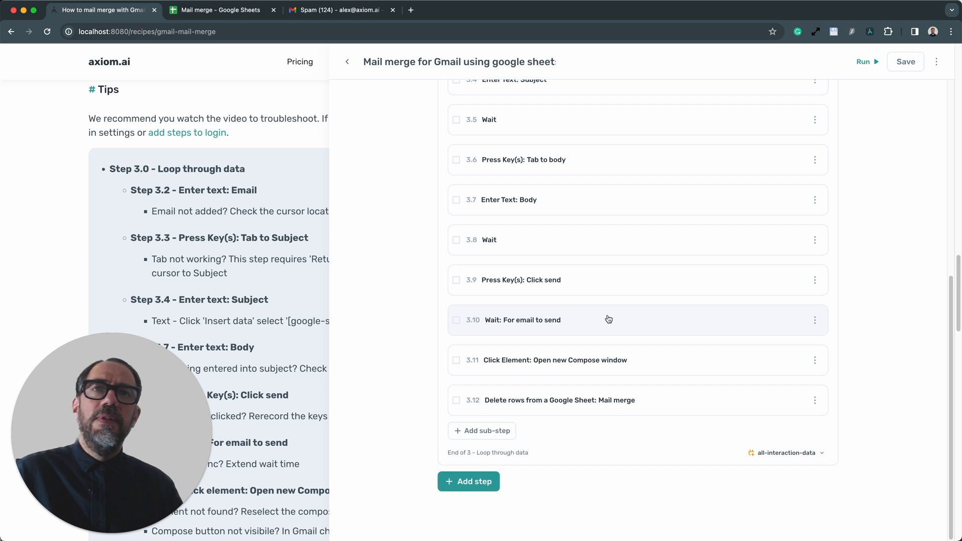
{"action": "left_click", "coordinate": [607, 320]}
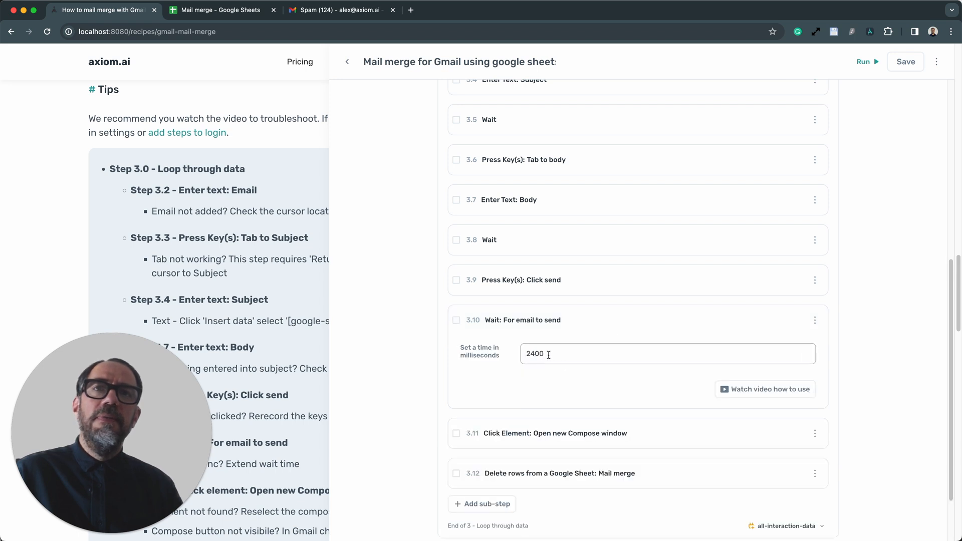